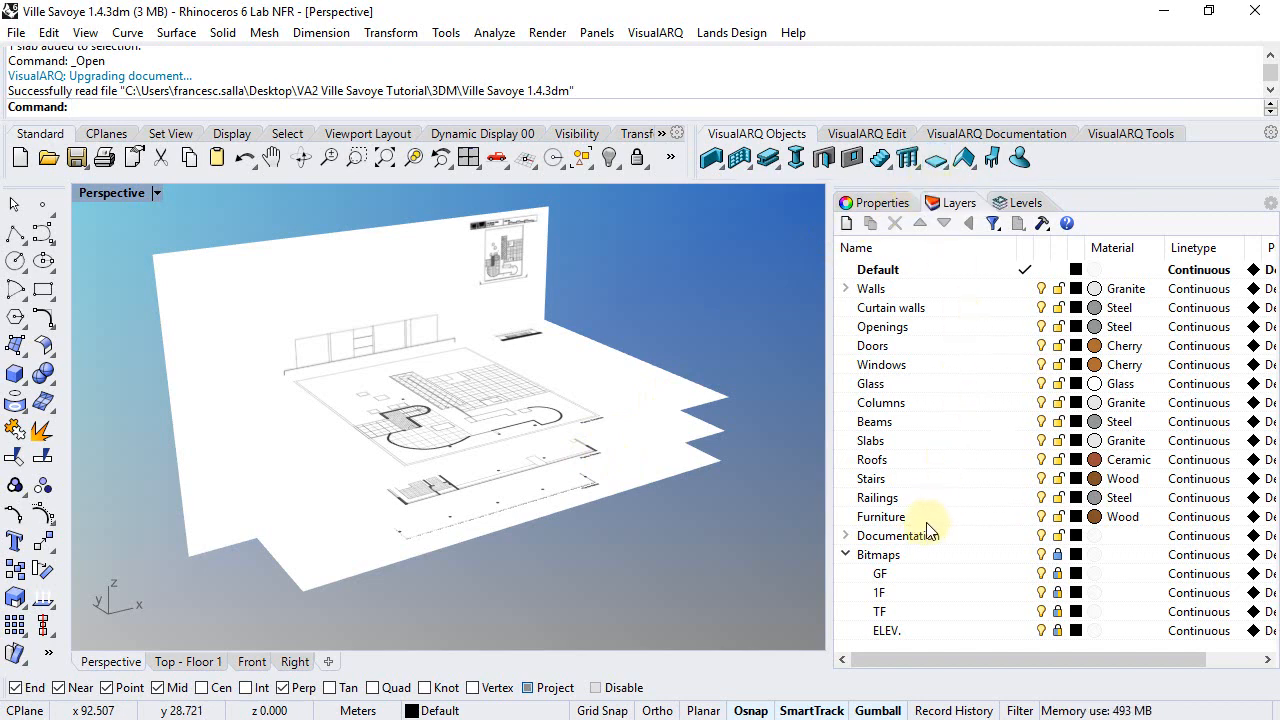
# Step: Turn off the ELEV., 1F and TF bitmap layers and add a red Aux. Curves layer
pyautogui.click(886, 630)
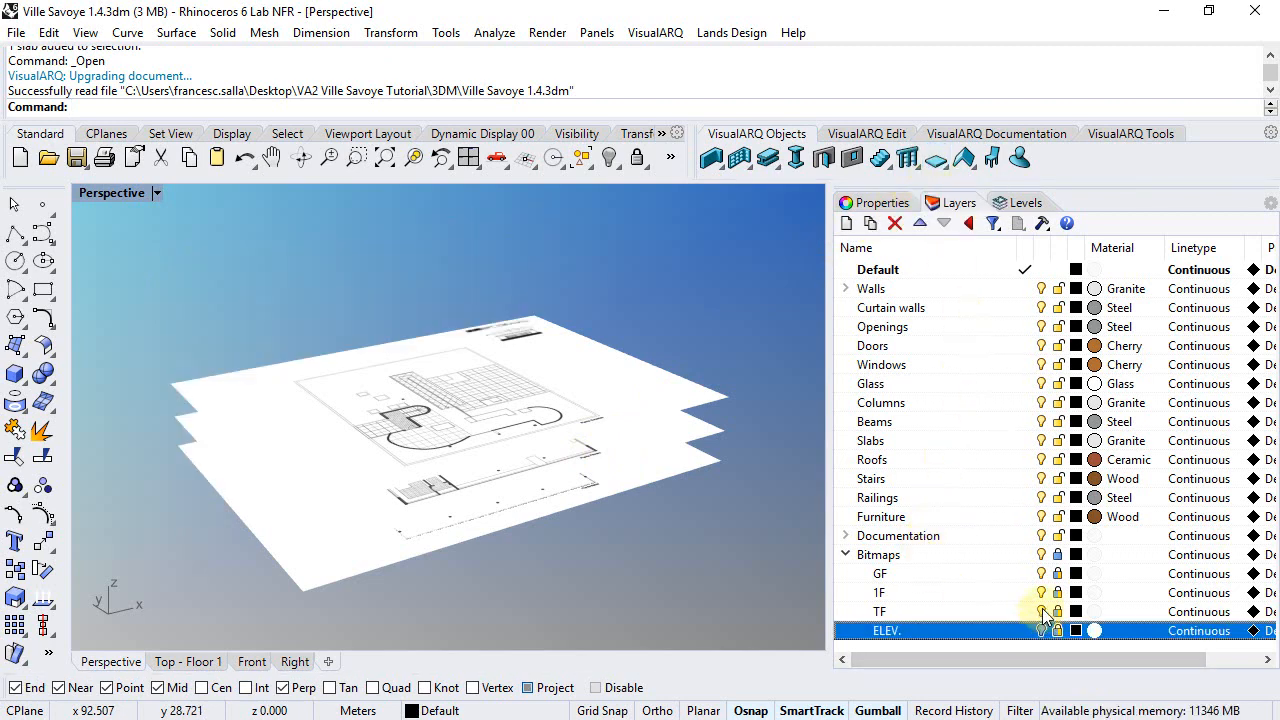
pyautogui.click(880, 592)
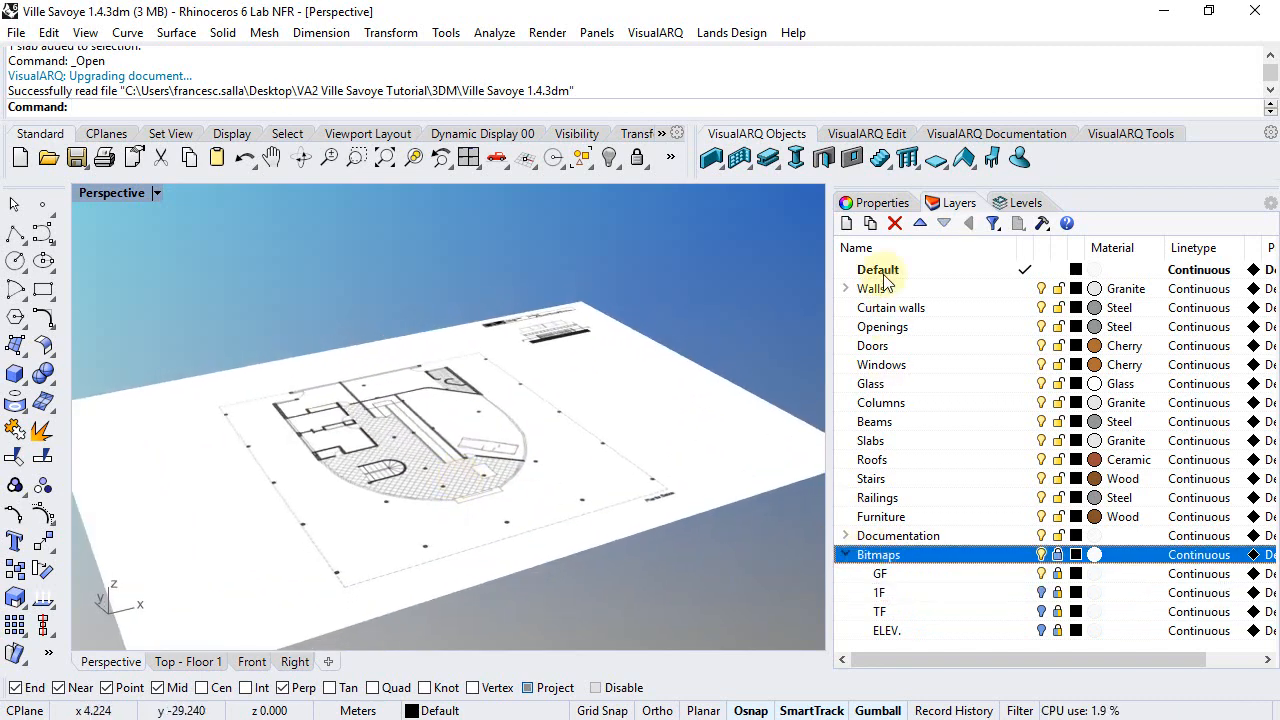
pyautogui.click(844, 224)
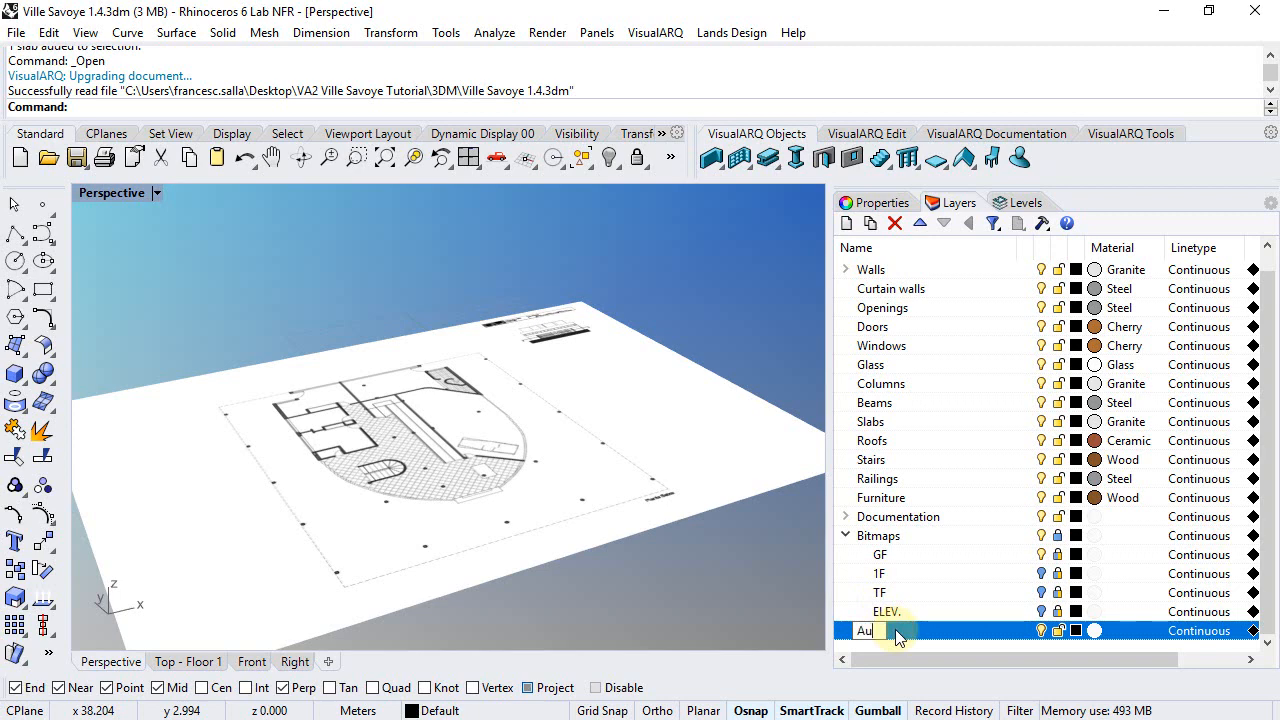
pyautogui.write('Aux. V')
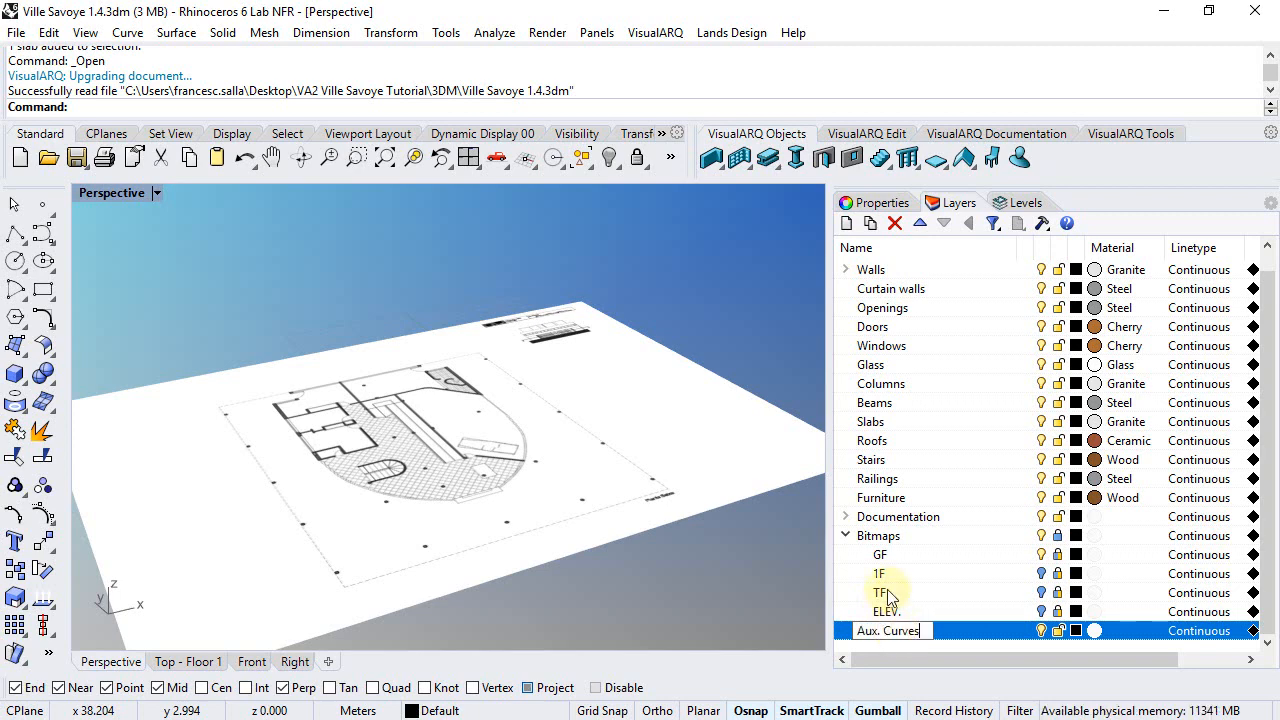
pyautogui.click(1076, 630)
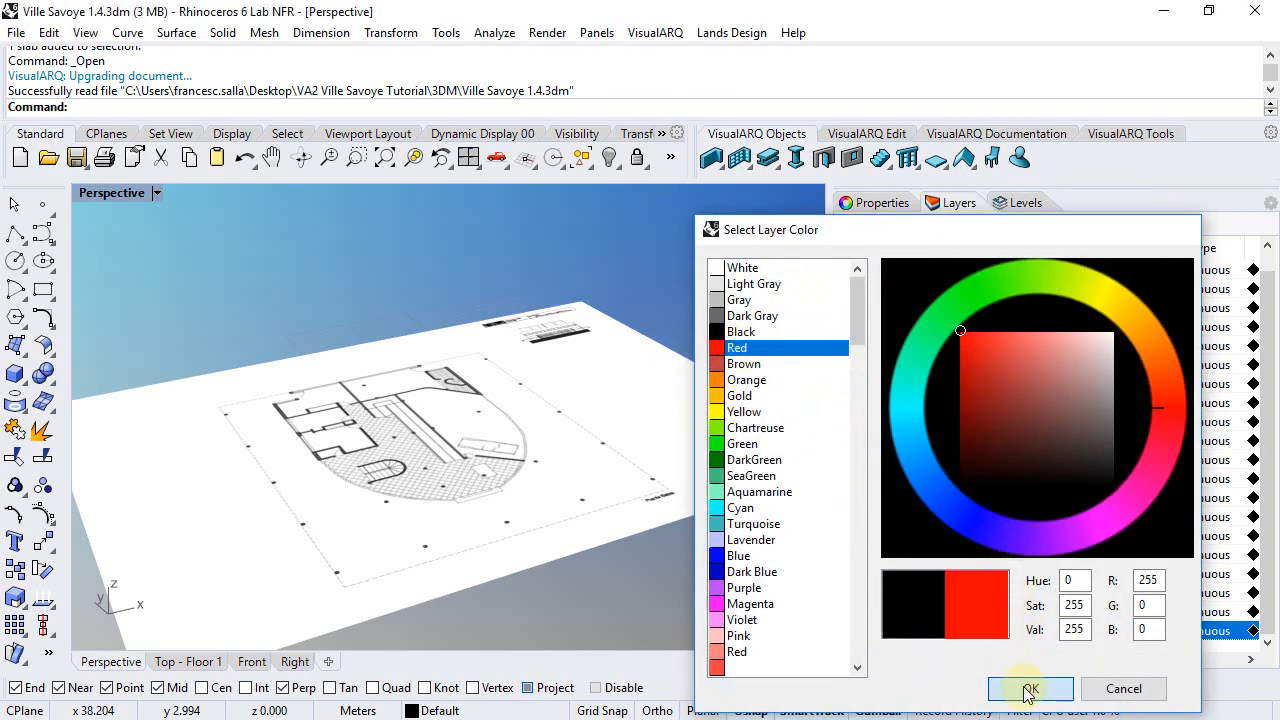
pyautogui.click(1030, 688)
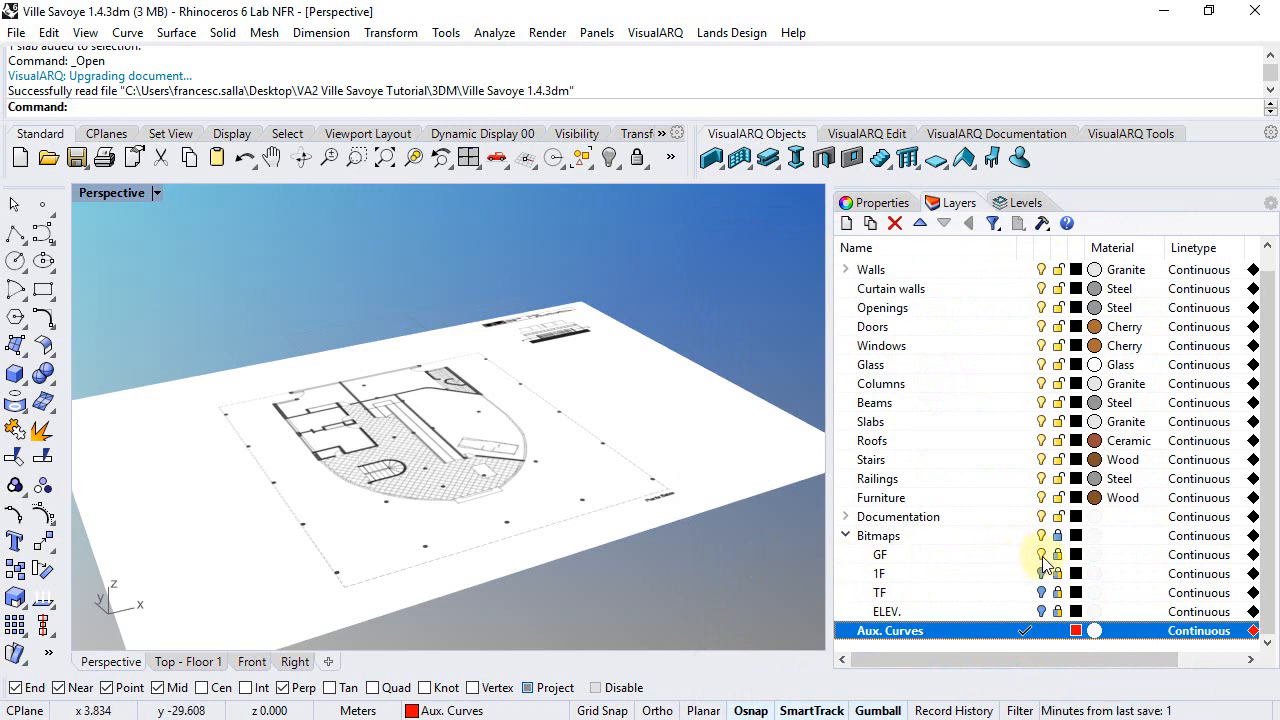
# Step: Move the rectangular outline curve onto Aux. Curves and show the GF plan bitmap again
pyautogui.click(880, 554)
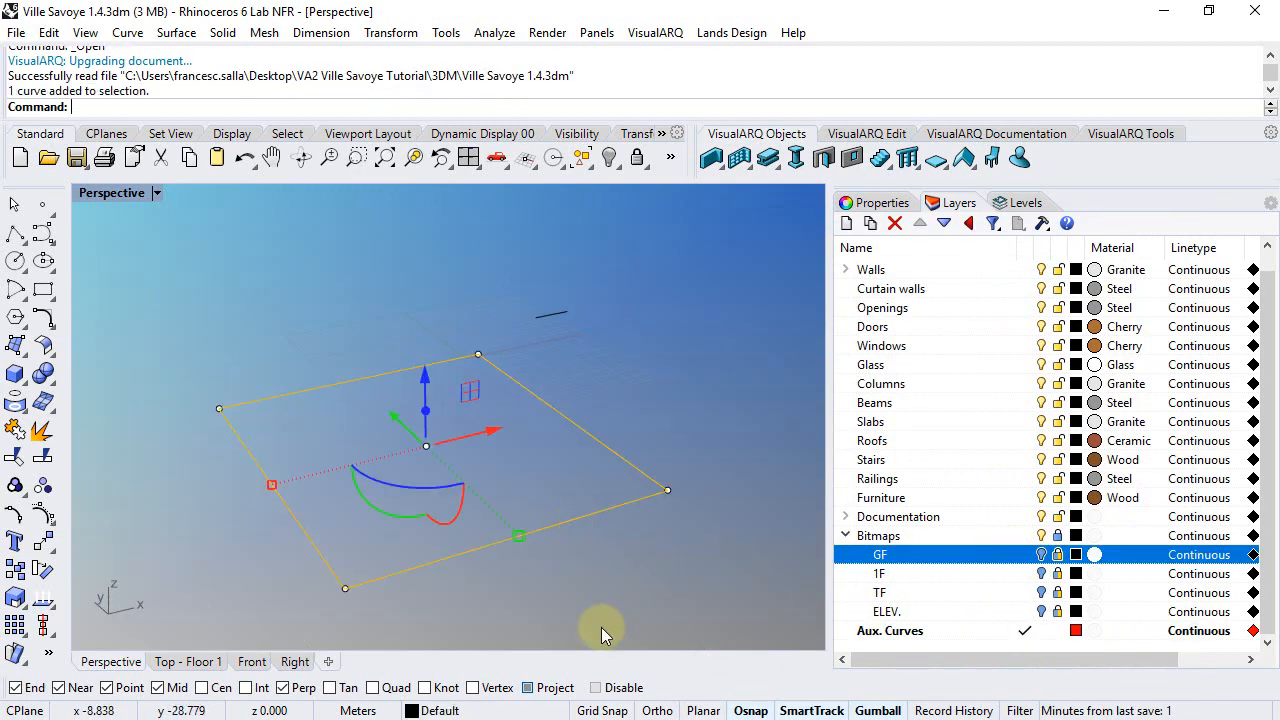
pyautogui.rightClick(888, 630)
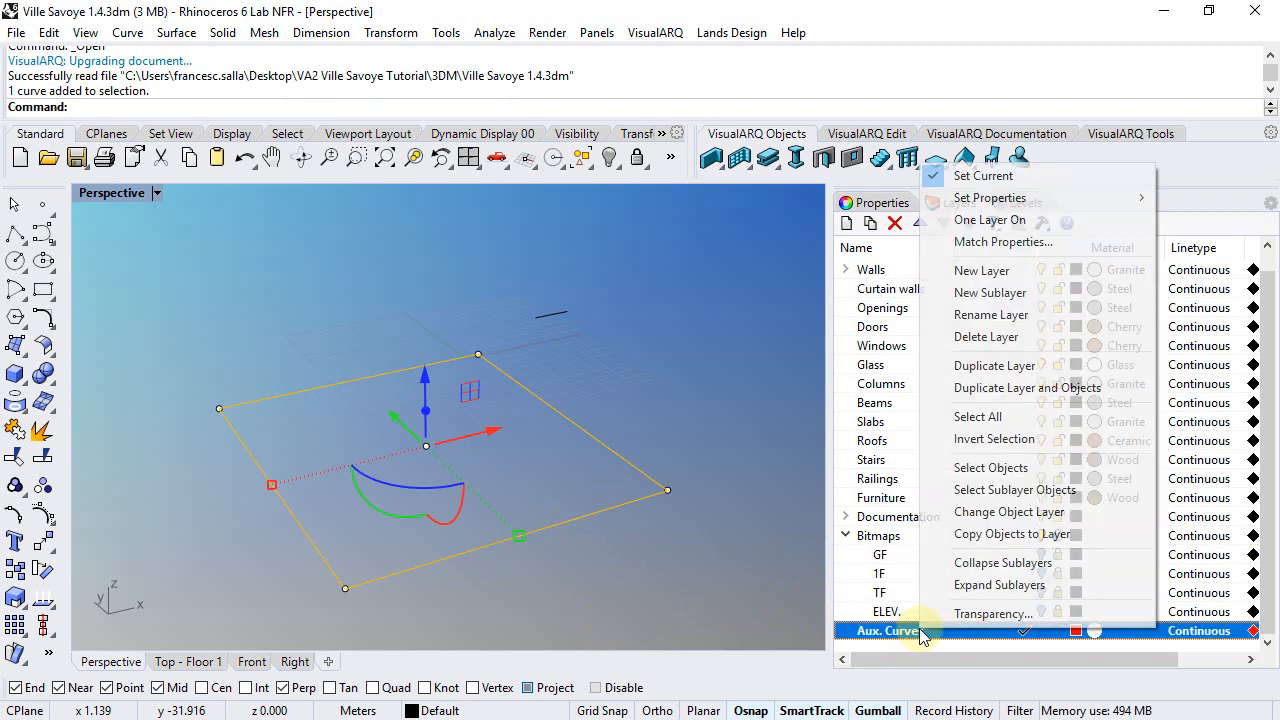
pyautogui.moveTo(1008, 512)
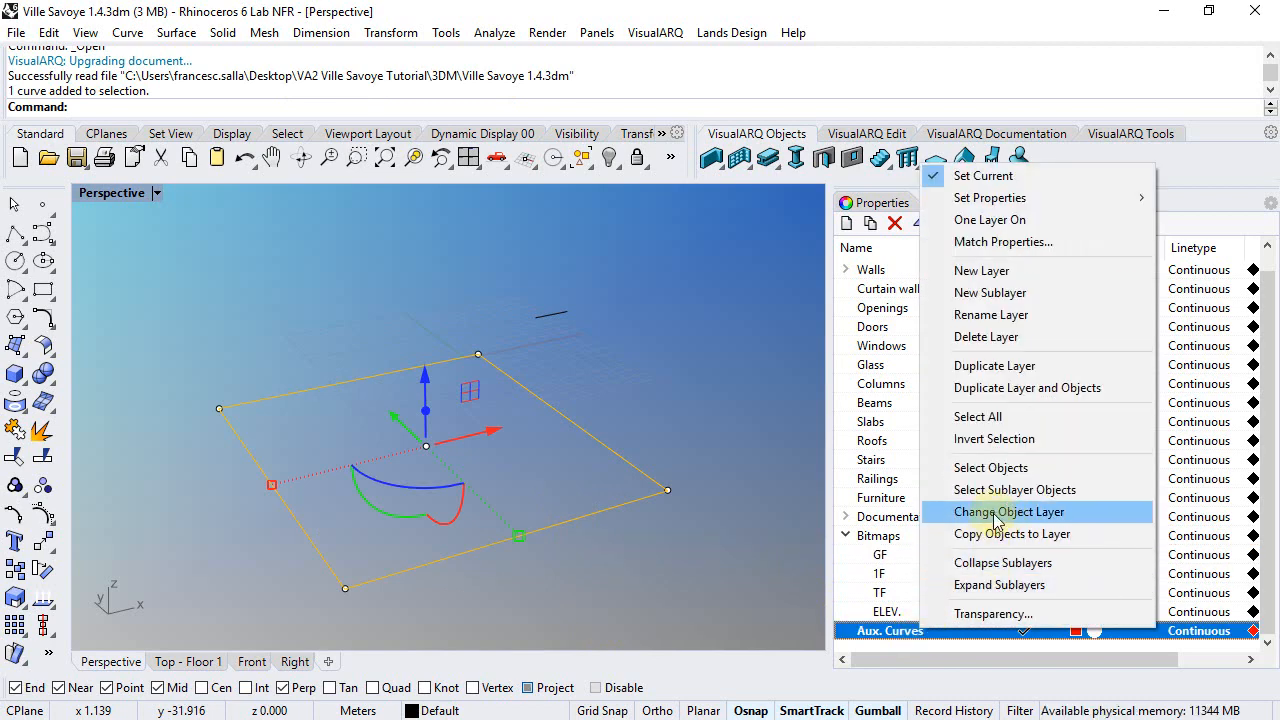
pyautogui.click(1008, 512)
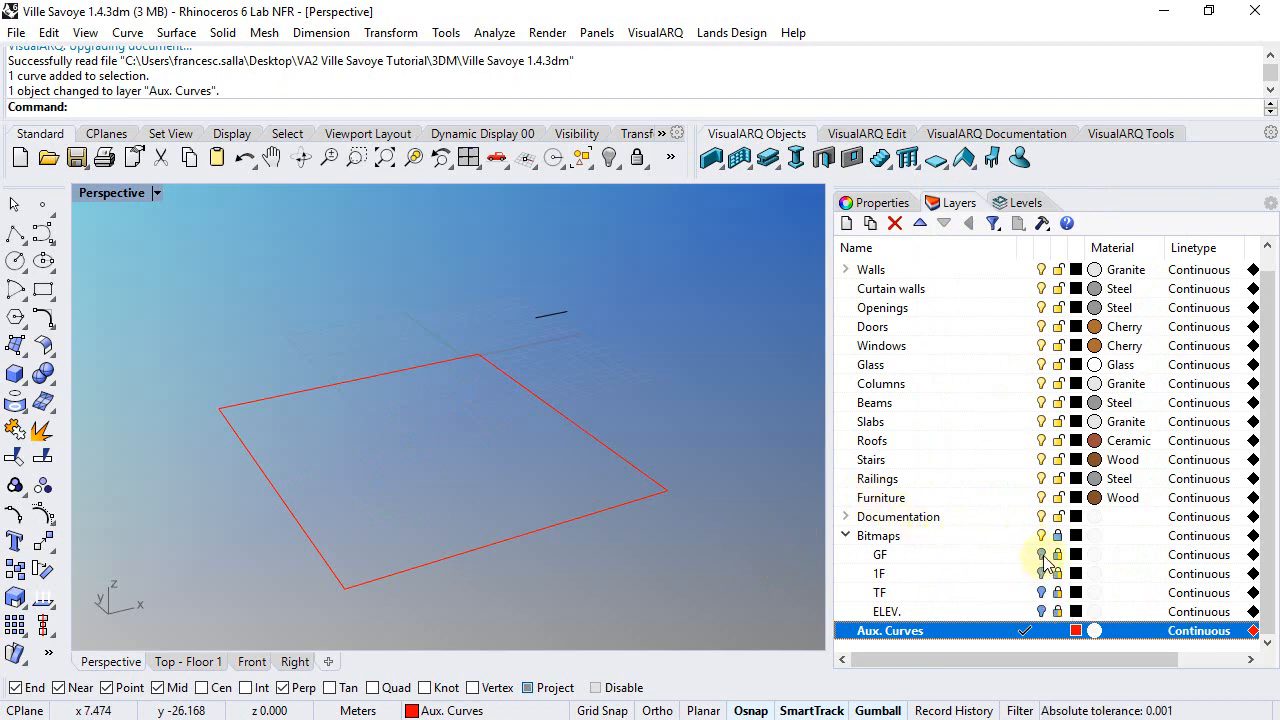
pyautogui.click(1022, 202)
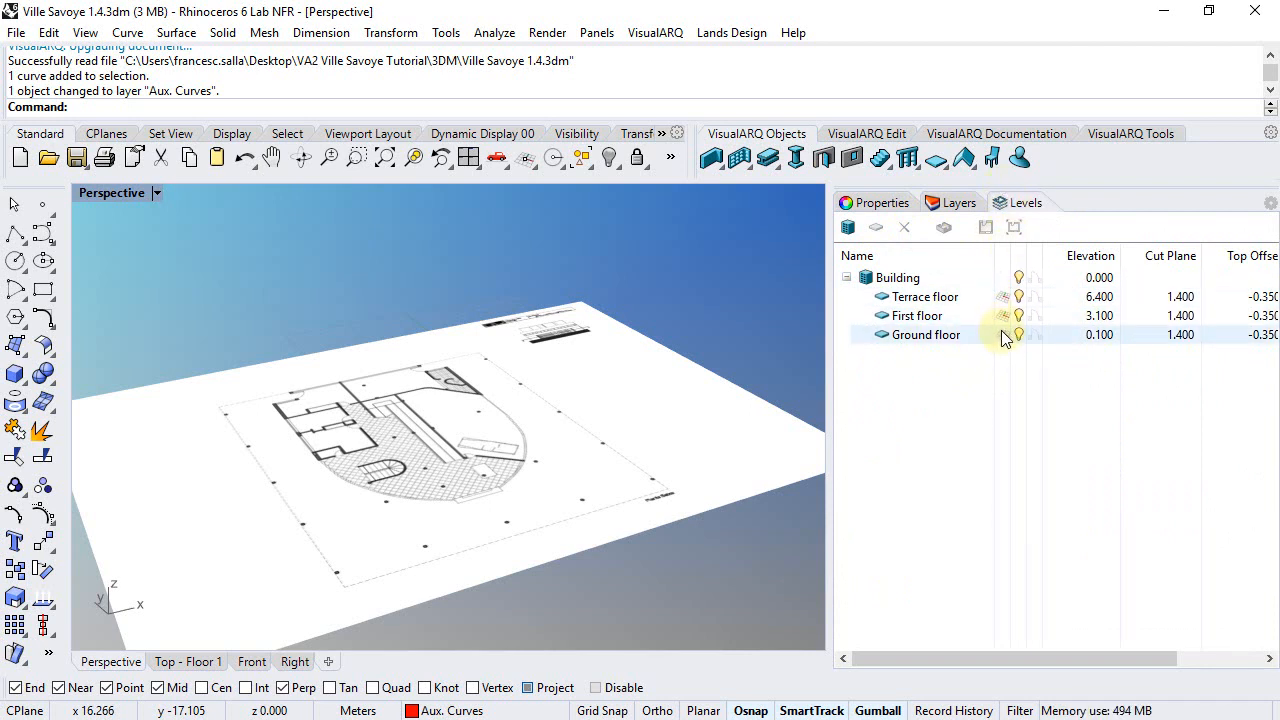
# Step: Make Ground floor the current level and view its plan from above
pyautogui.click(924, 334)
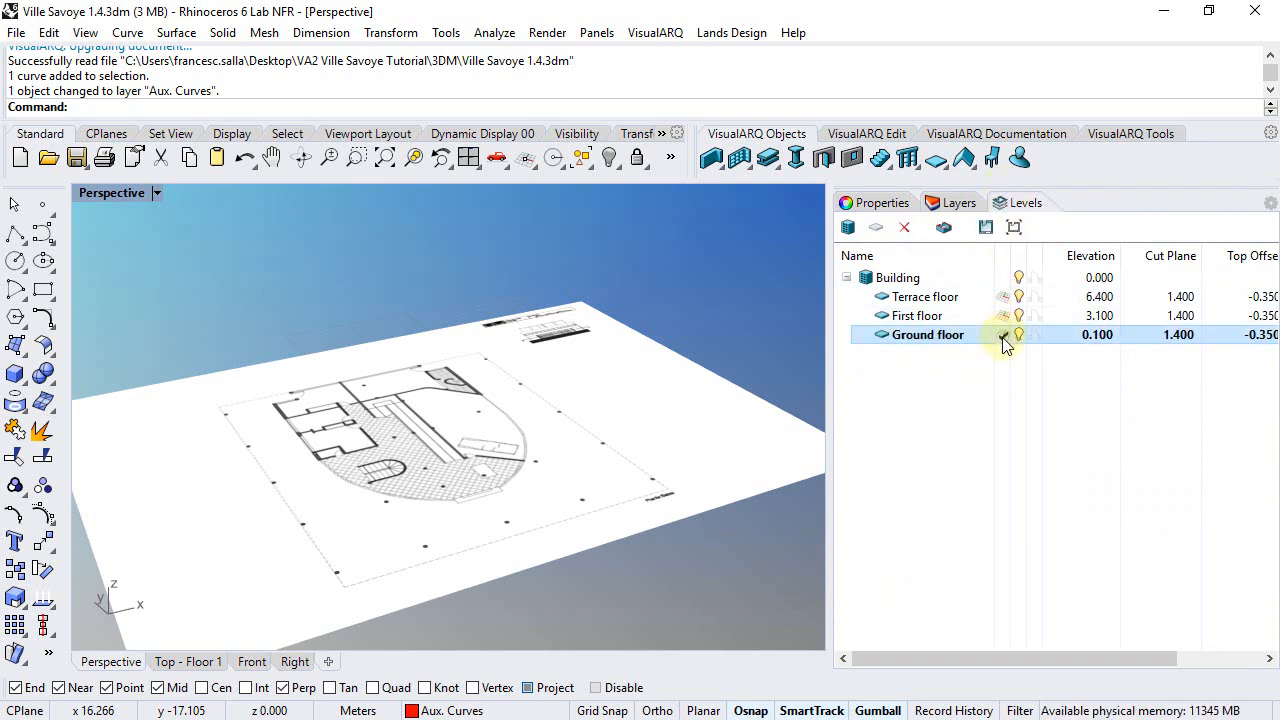
pyautogui.click(1004, 336)
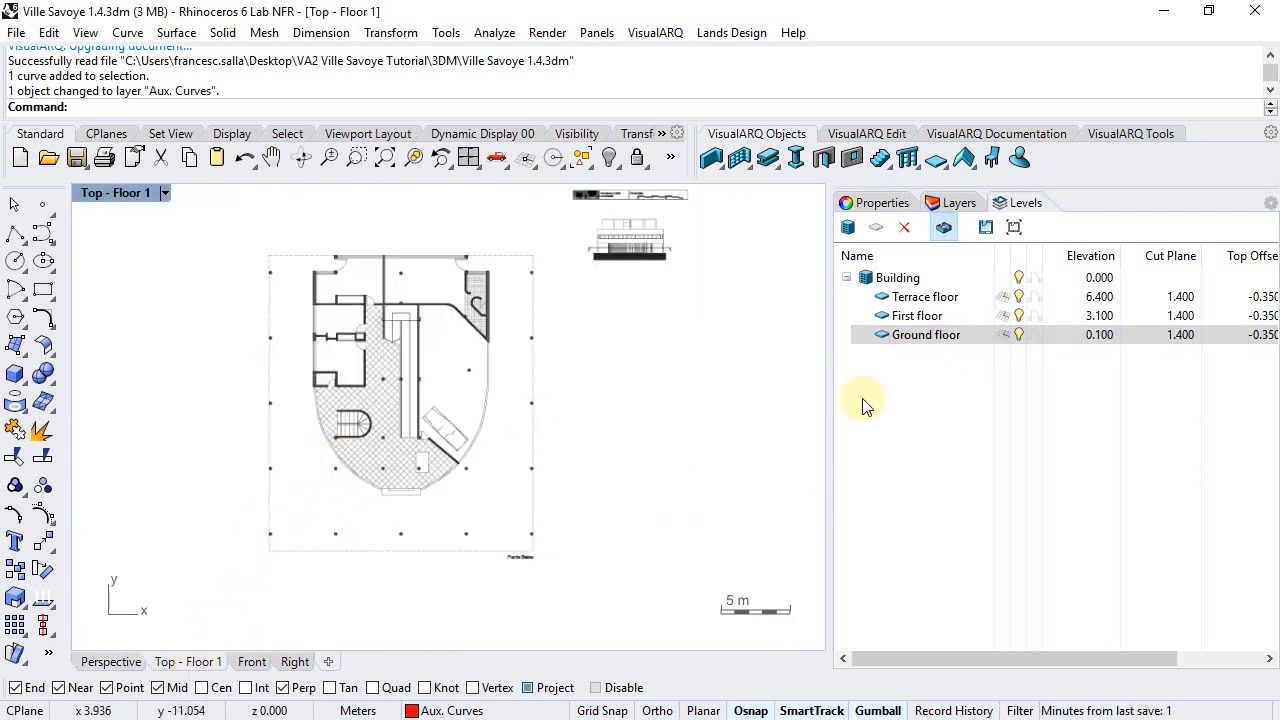
pyautogui.click(928, 334)
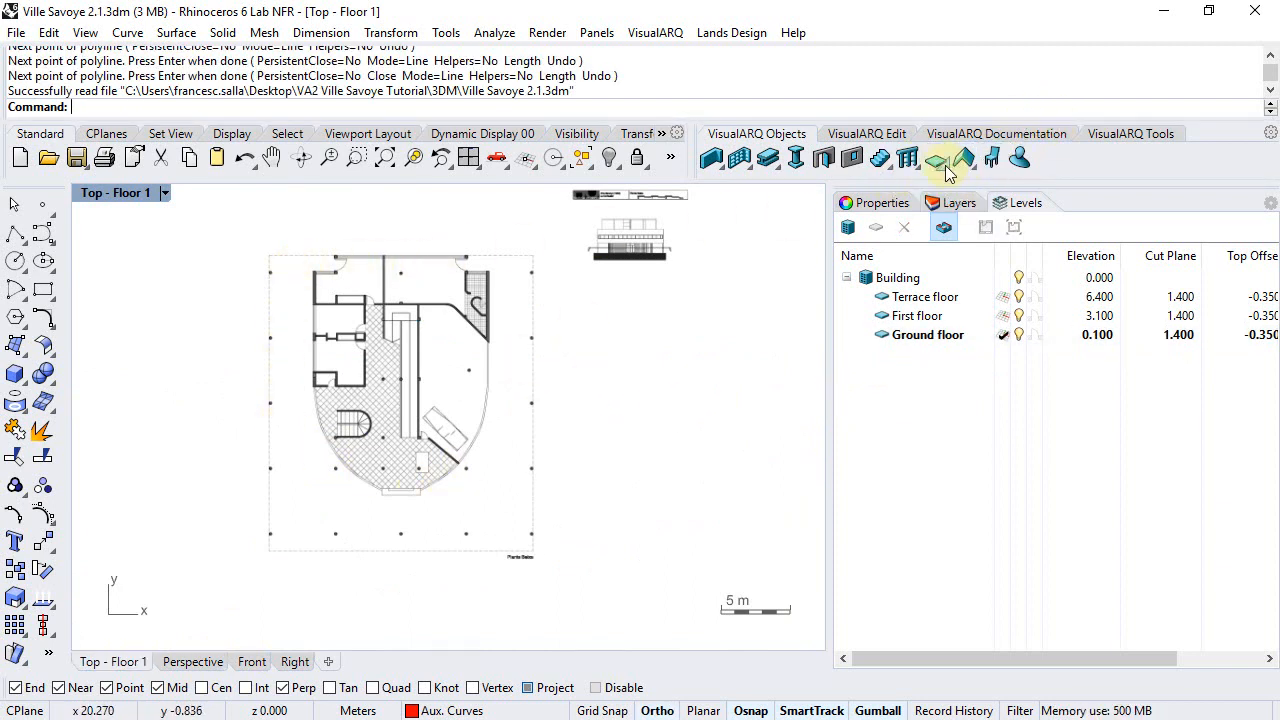
pyautogui.click(936, 158)
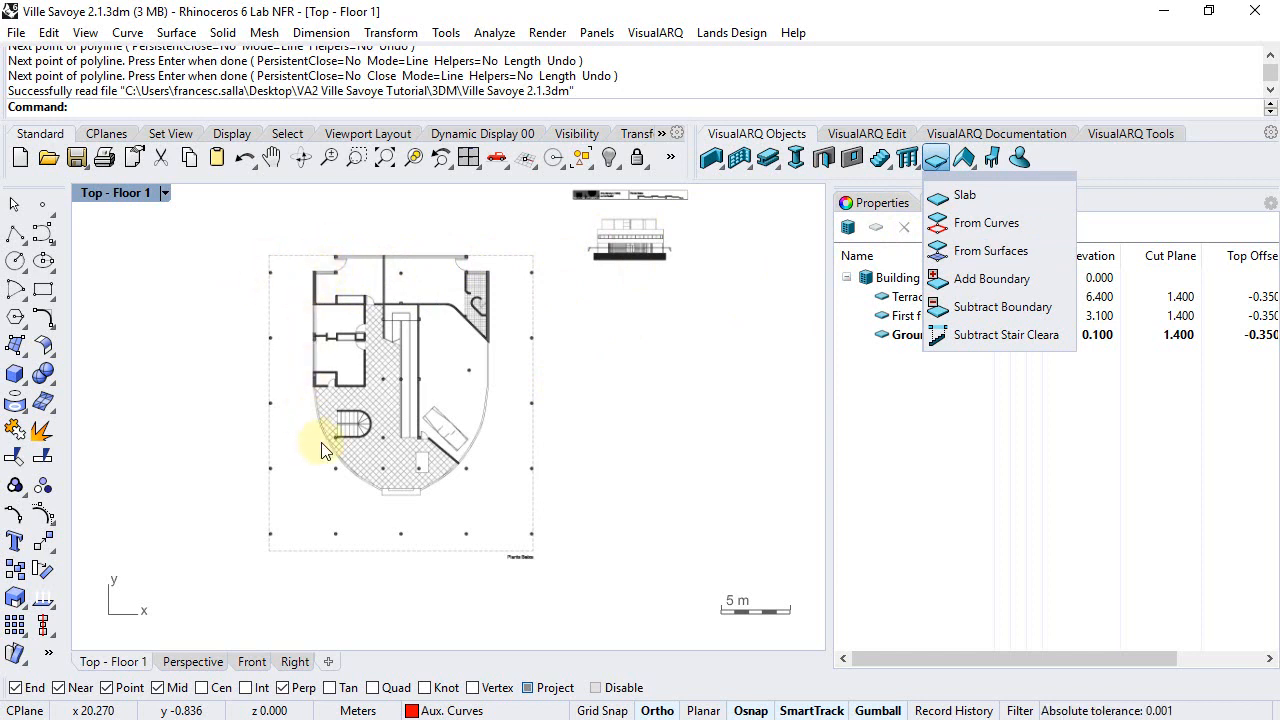
pyautogui.moveTo(308, 284)
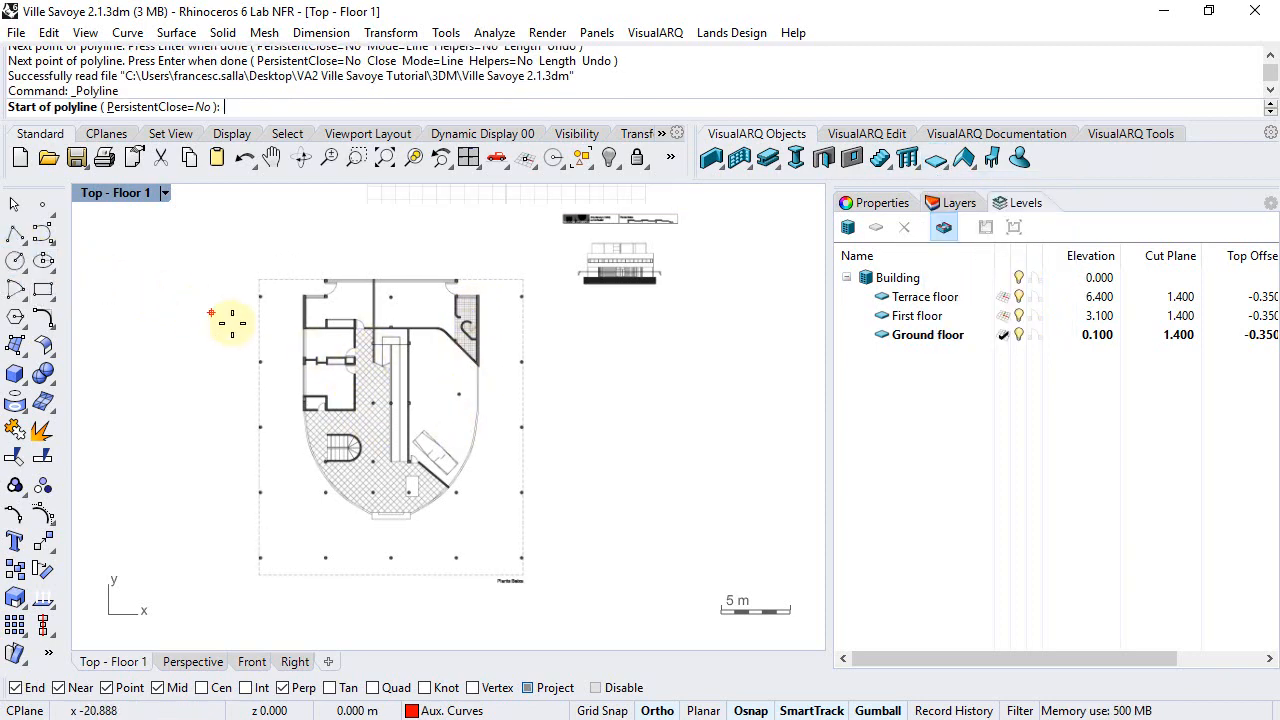
# Step: Trace the outer rectangle and the left half of the floor outline, with its curved edge, on Aux. Curves
pyautogui.scroll(3)
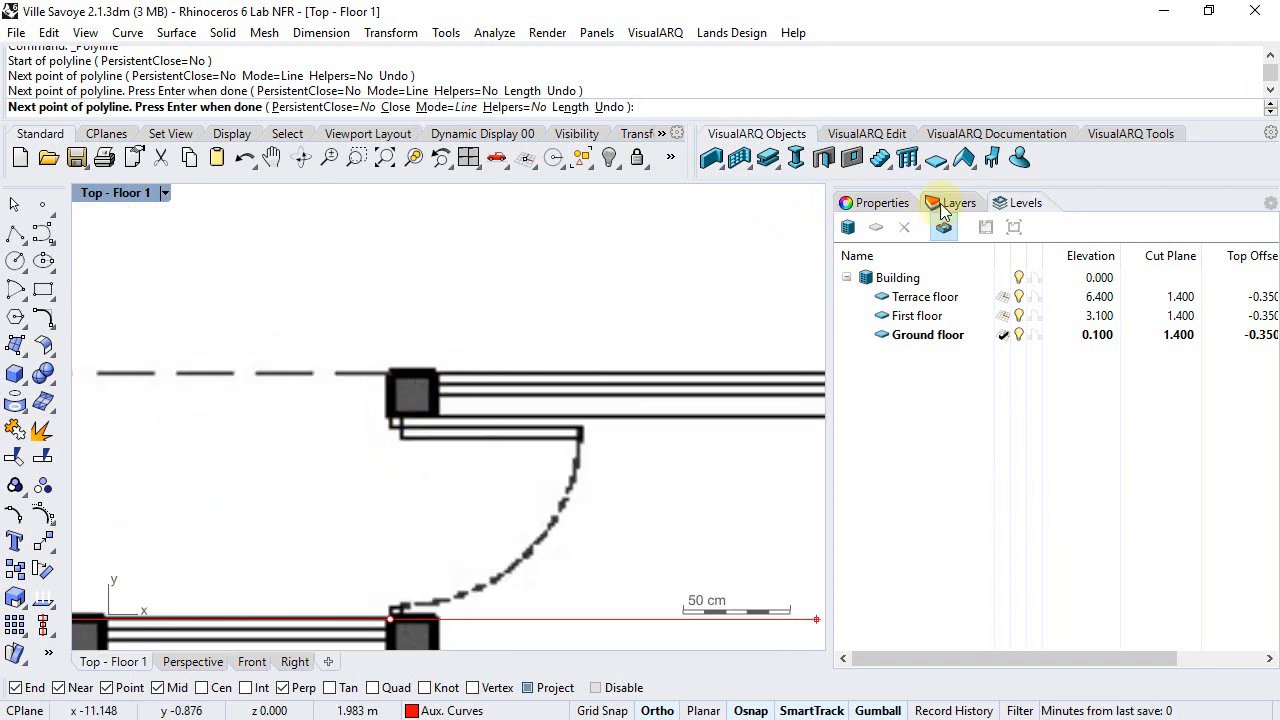
pyautogui.click(956, 202)
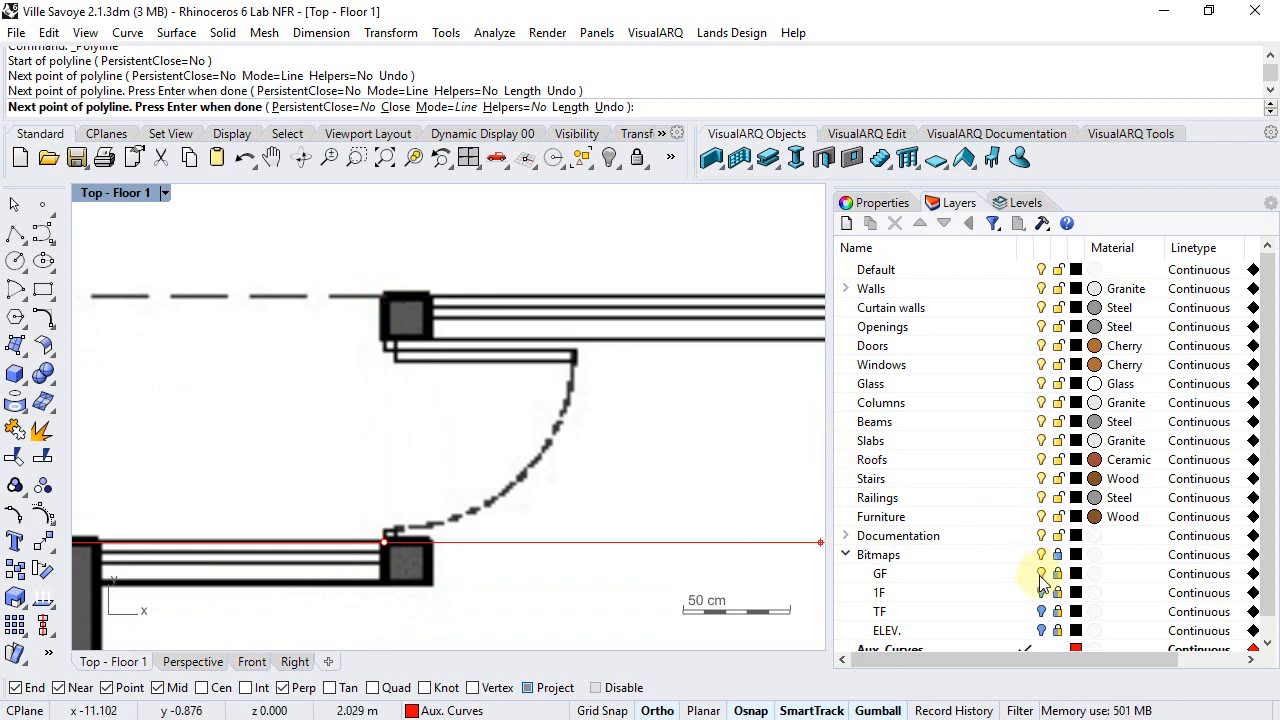
pyautogui.click(880, 572)
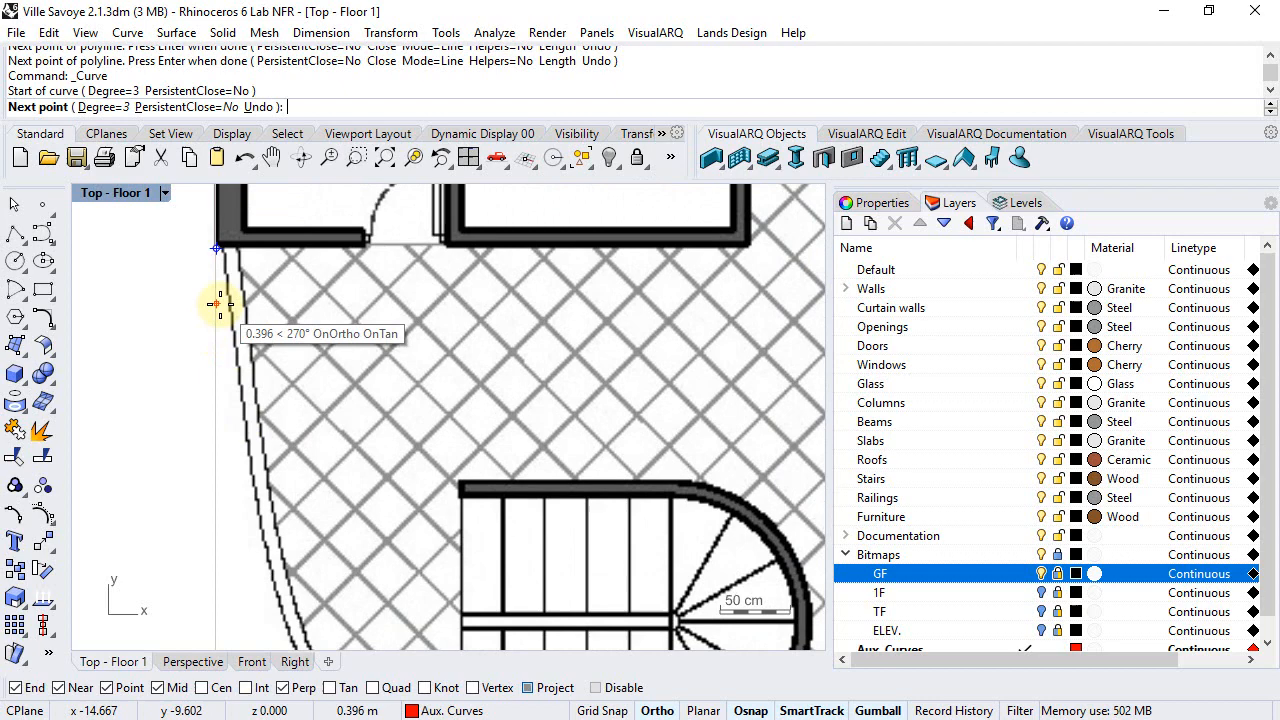
pyautogui.click(712, 302)
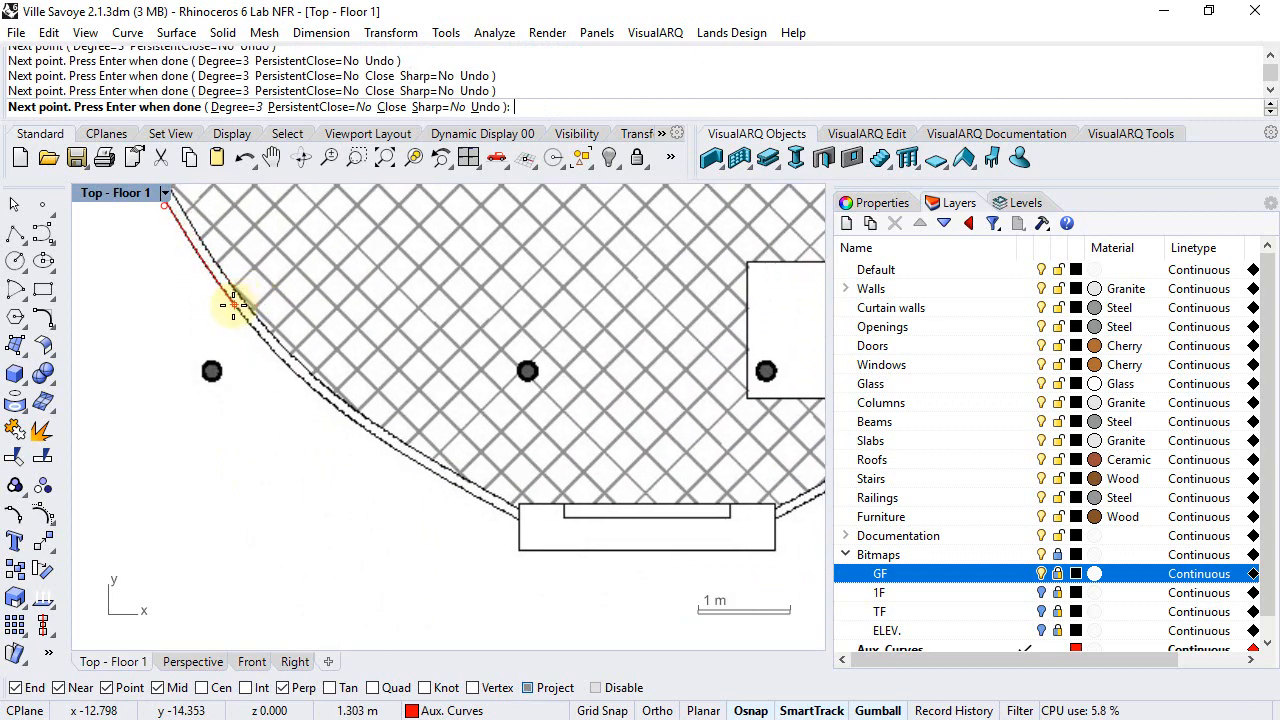
pyautogui.click(424, 480)
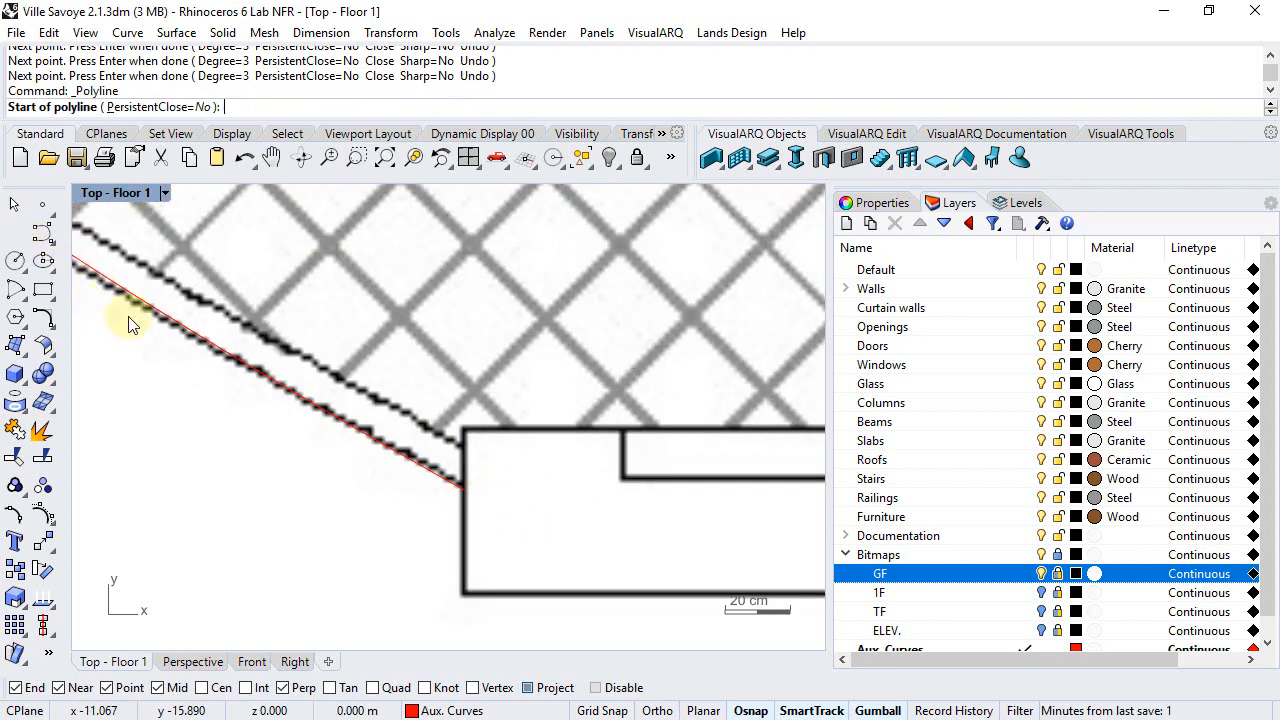
pyautogui.click(464, 490)
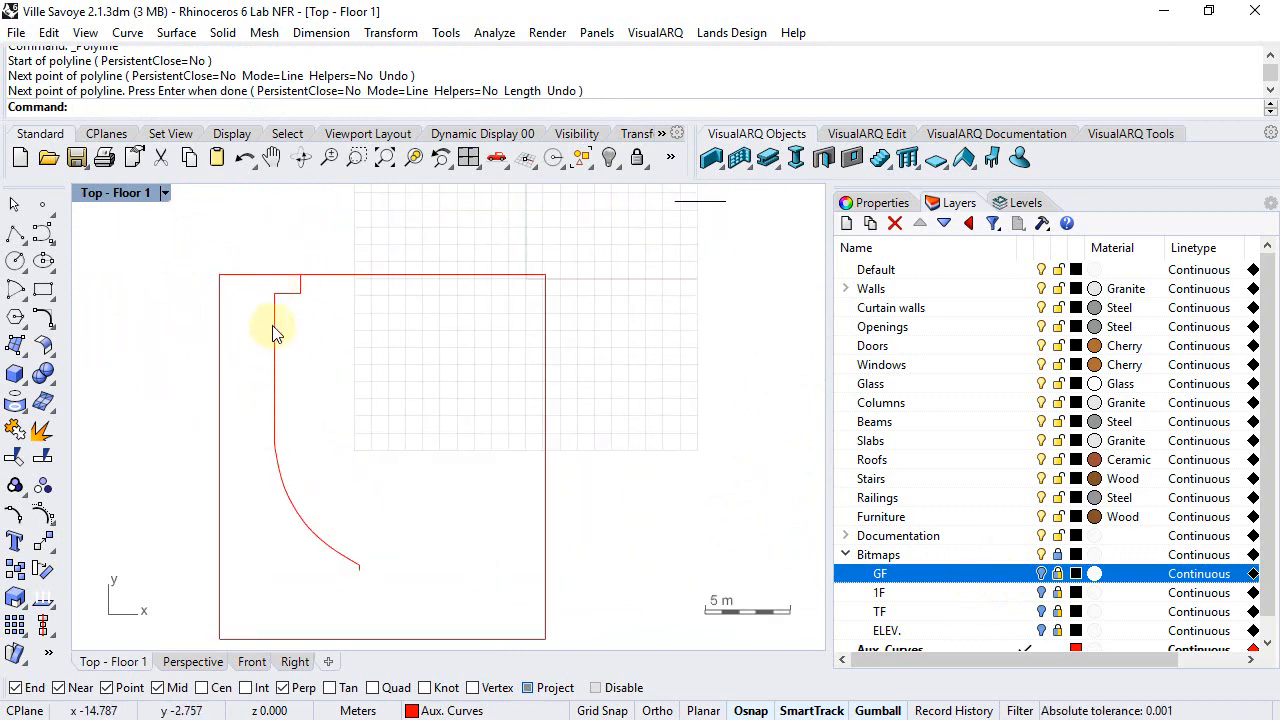
# Step: Mirror the three half-outline curves about the vertical axis and join the four into one closed curve
pyautogui.click(276, 330)
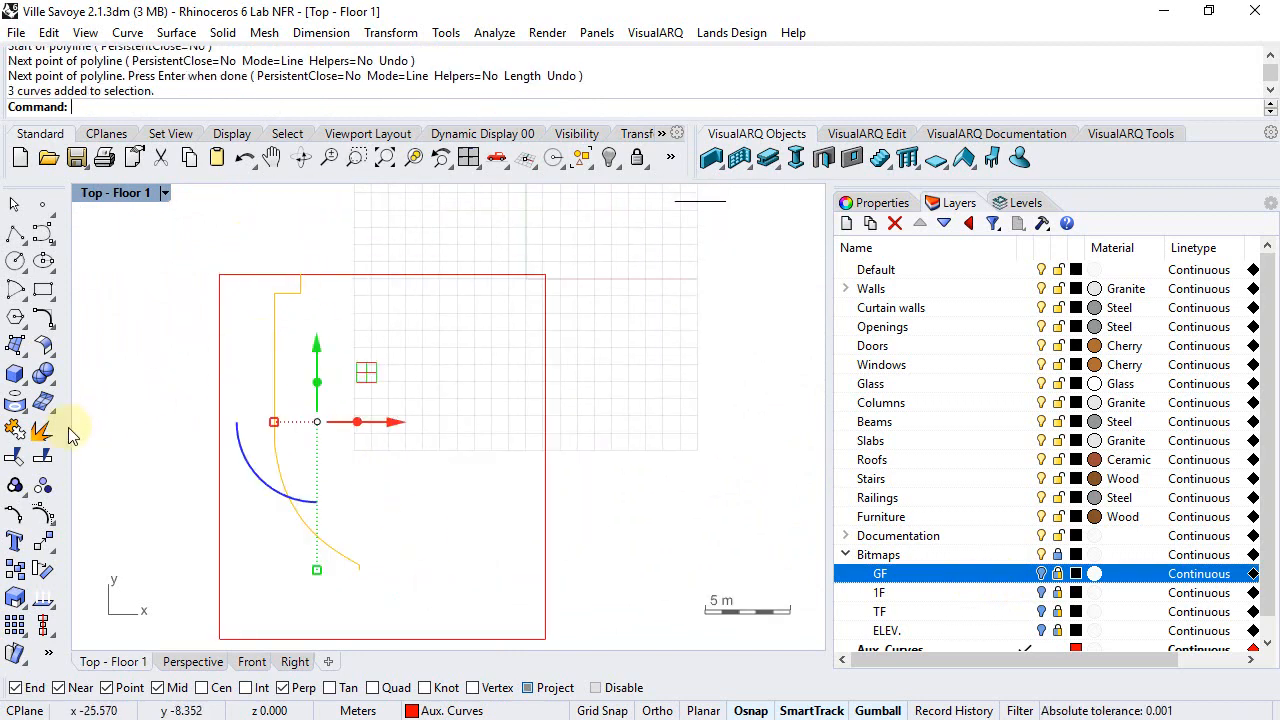
pyautogui.click(16, 456)
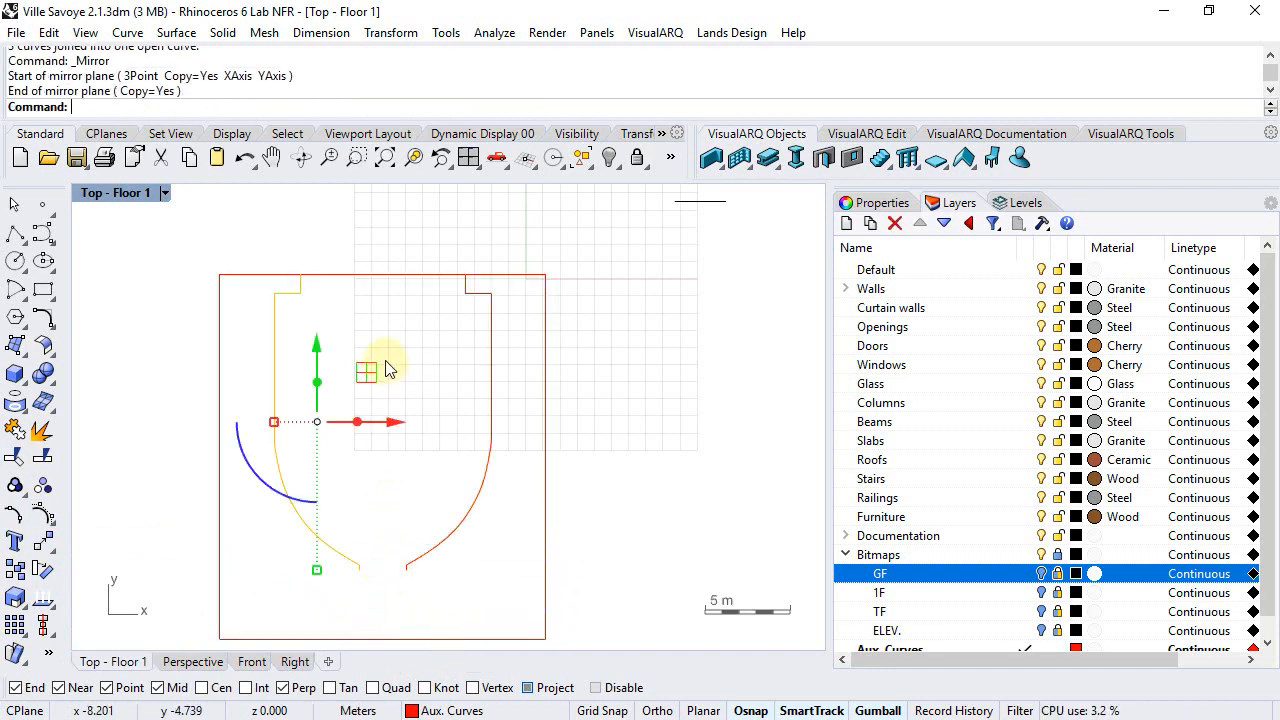
pyautogui.click(118, 230)
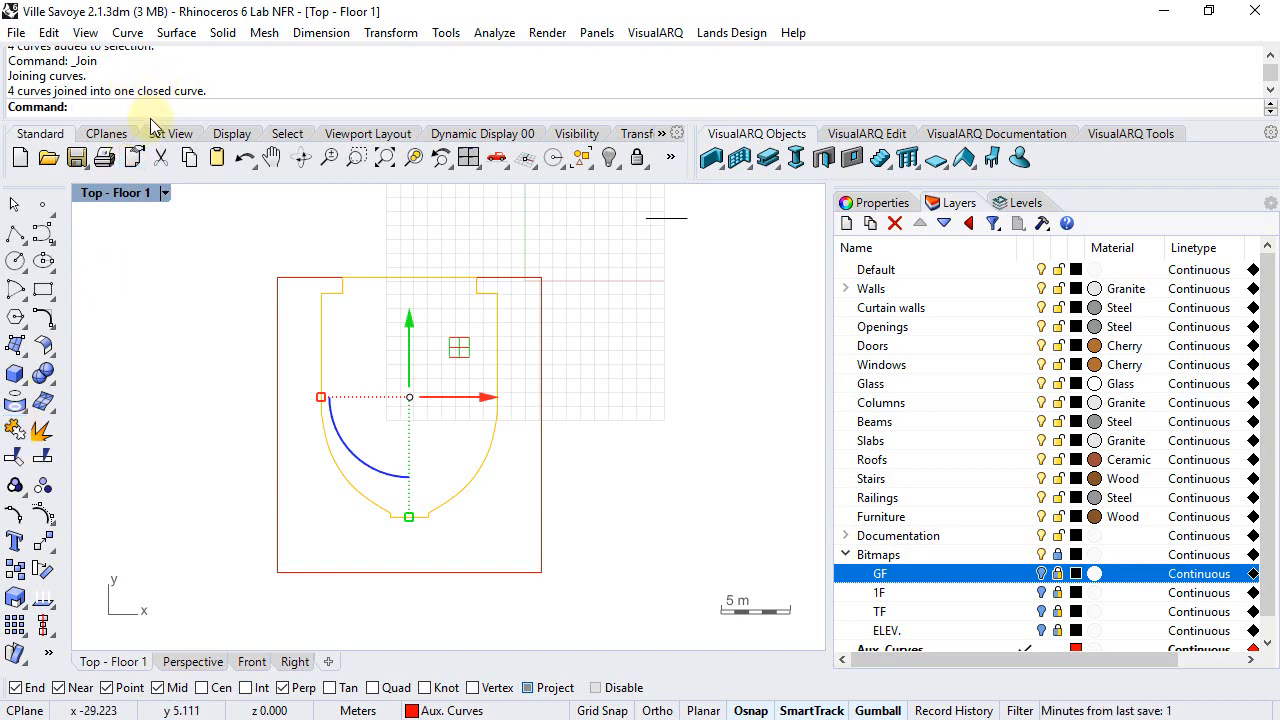
pyautogui.click(192, 660)
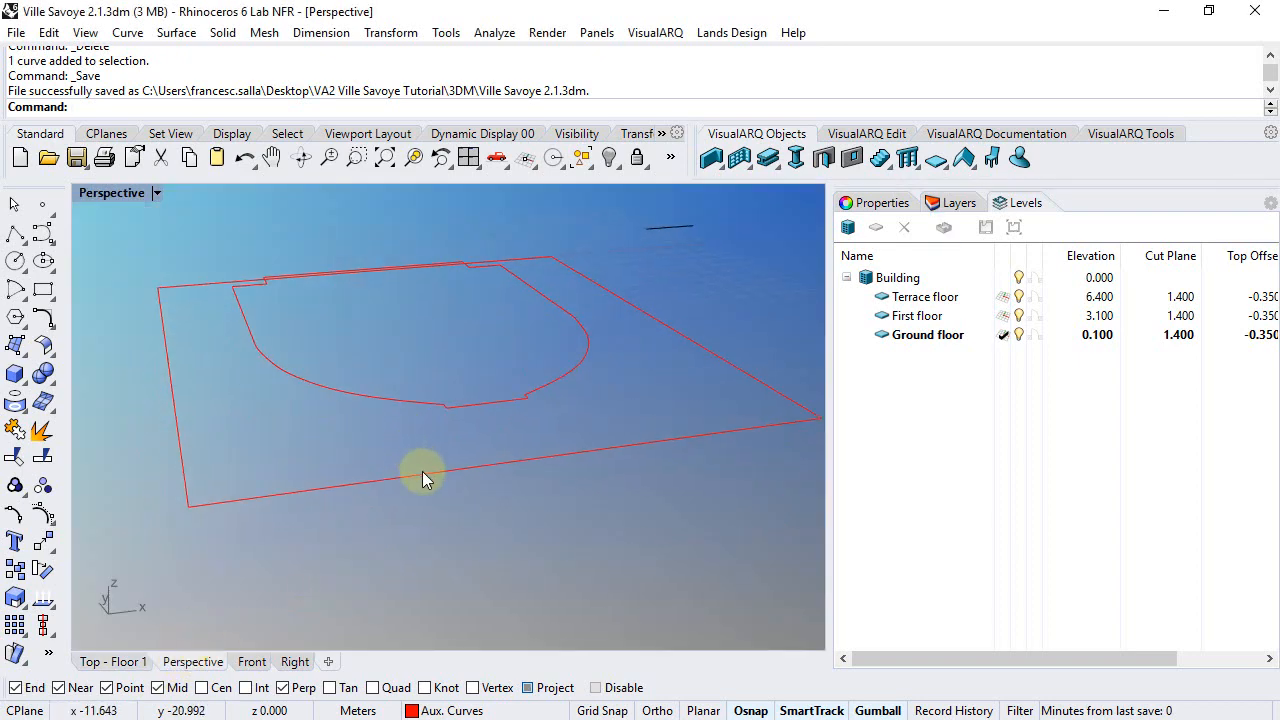
# Step: Create a 0.300 slab from the outer rectangle's opposite corners with Project osnap disabled
pyautogui.click(424, 478)
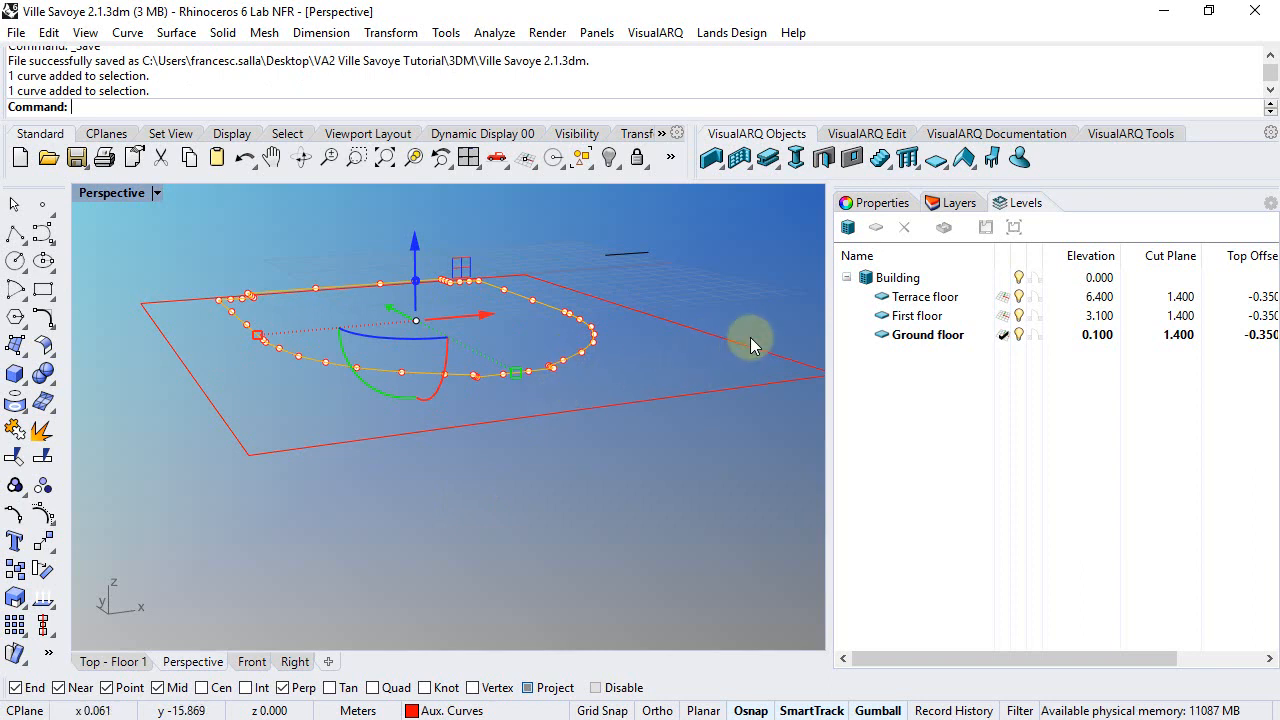
pyautogui.click(1096, 334)
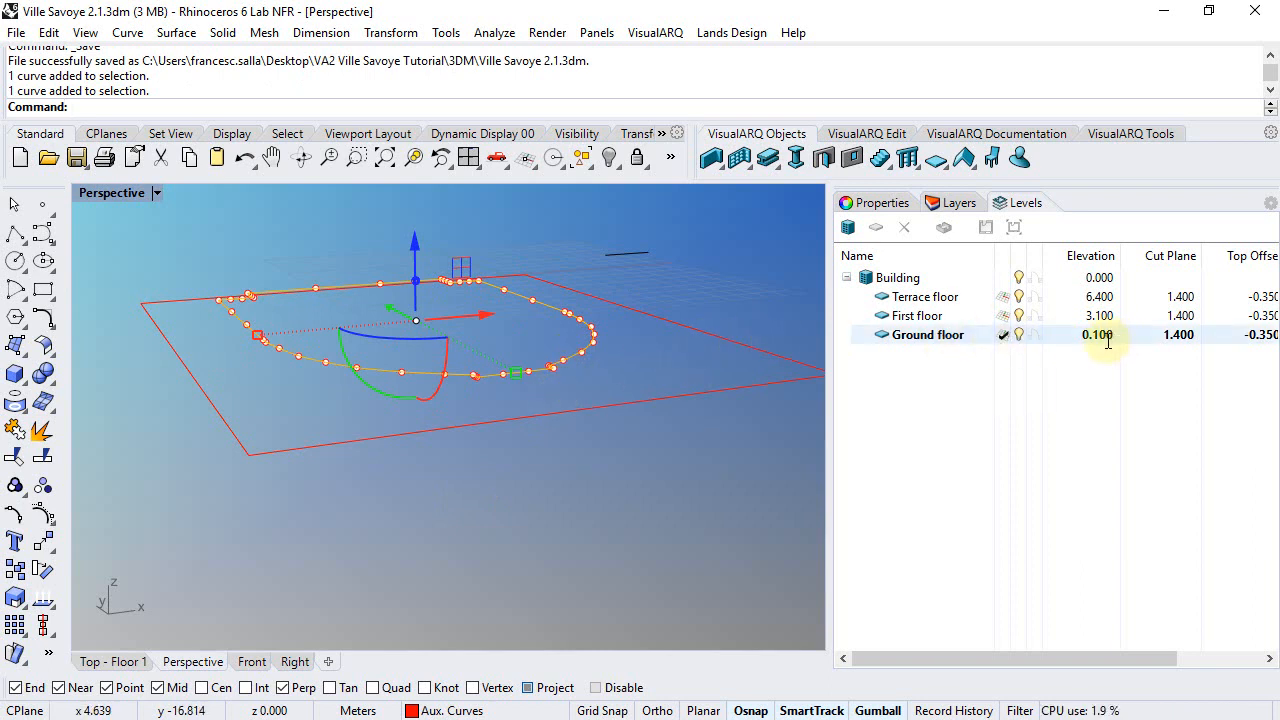
pyautogui.click(936, 156)
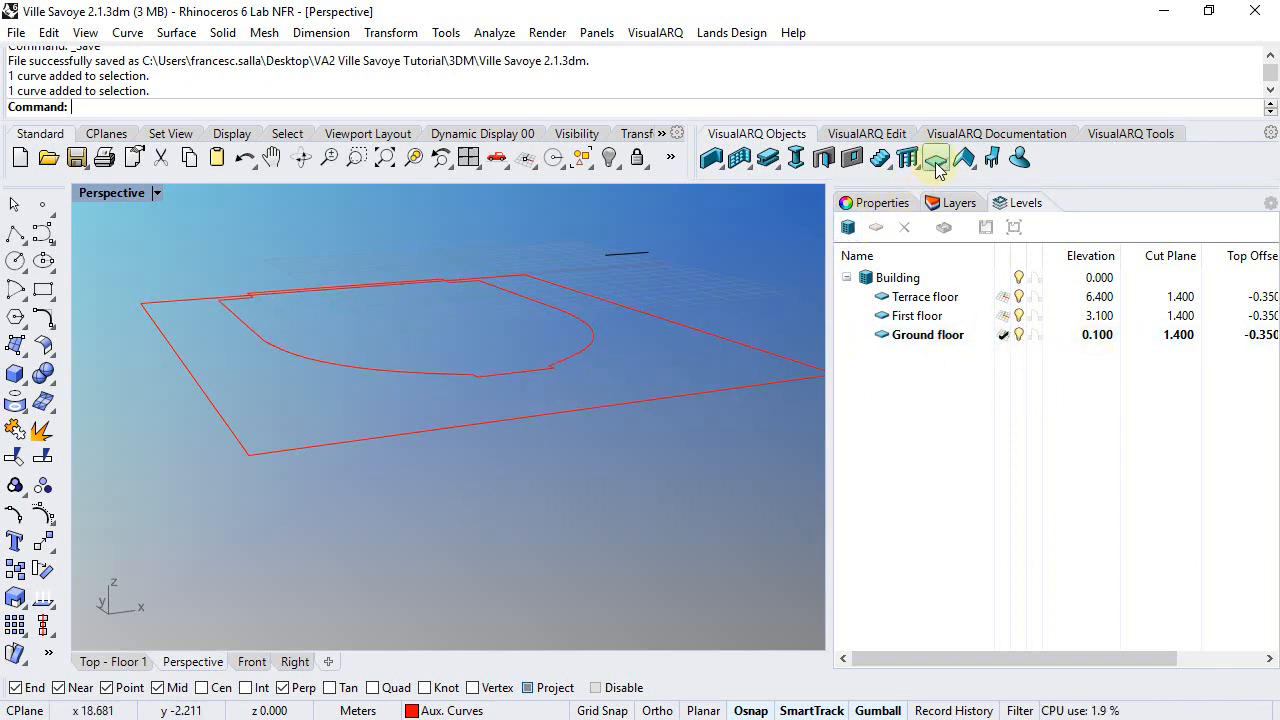
pyautogui.click(936, 158)
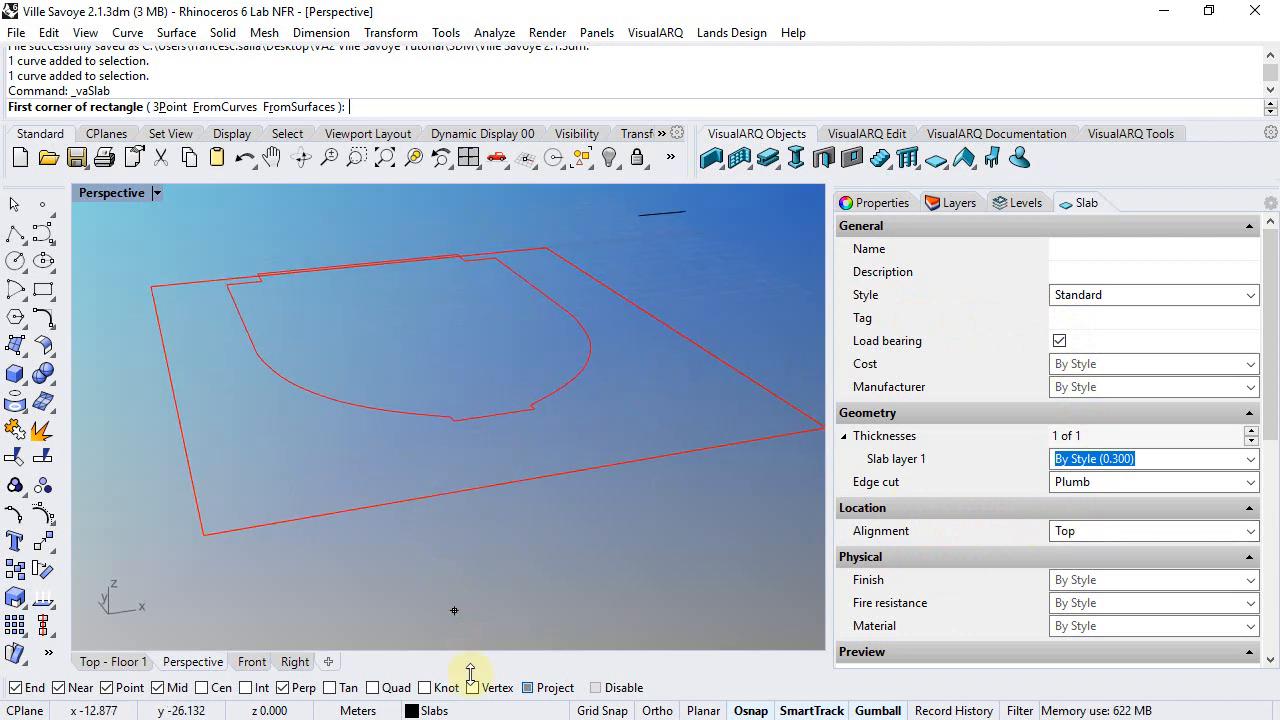
pyautogui.moveTo(528, 688)
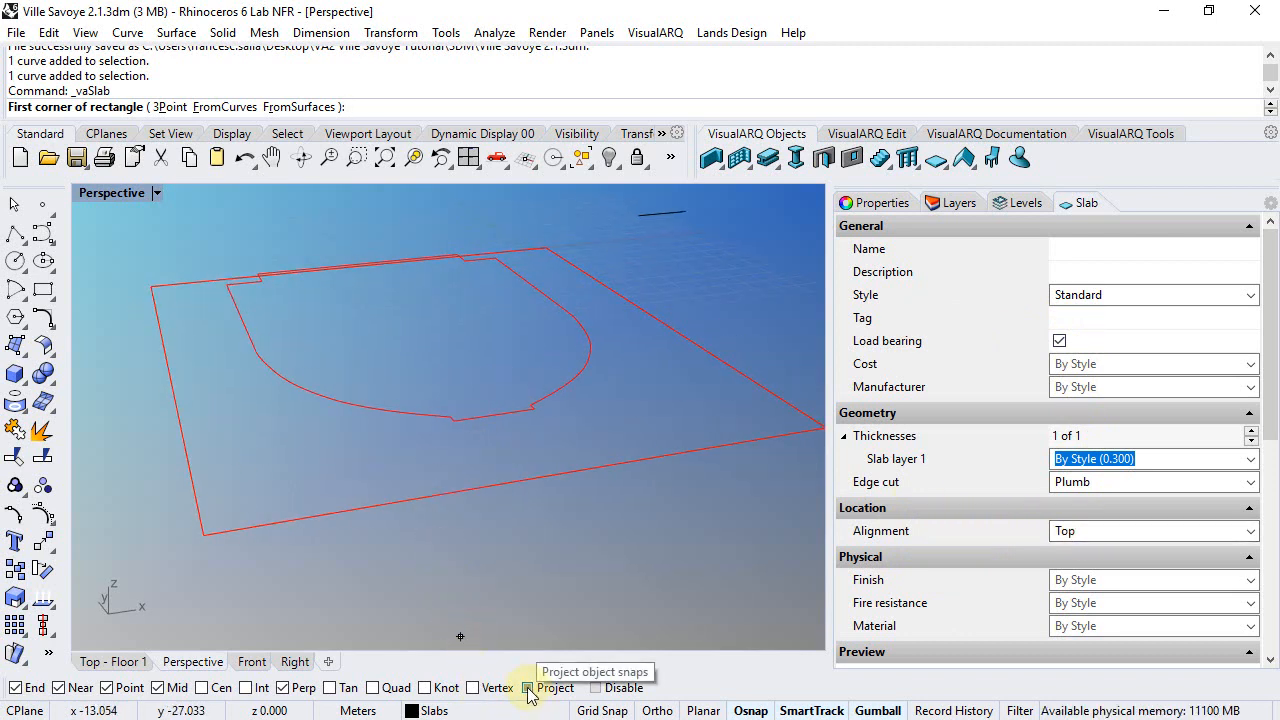
pyautogui.click(210, 536)
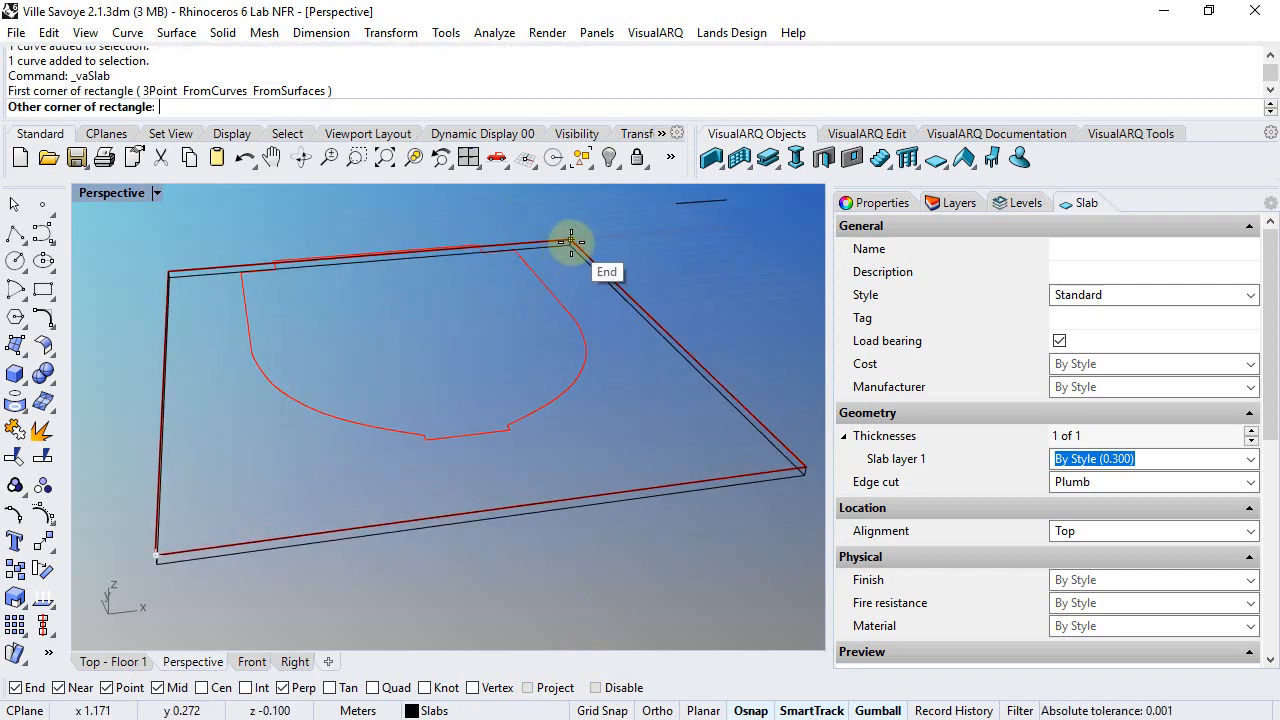
pyautogui.click(572, 242)
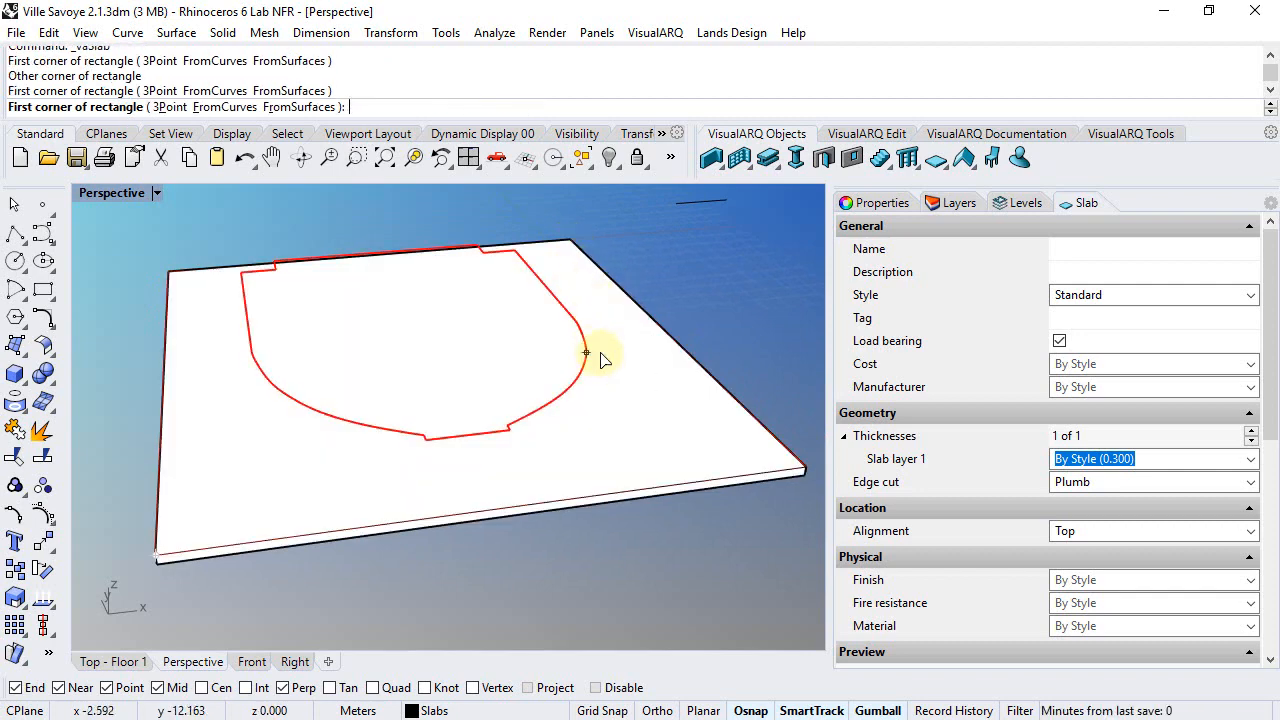
pyautogui.click(1024, 202)
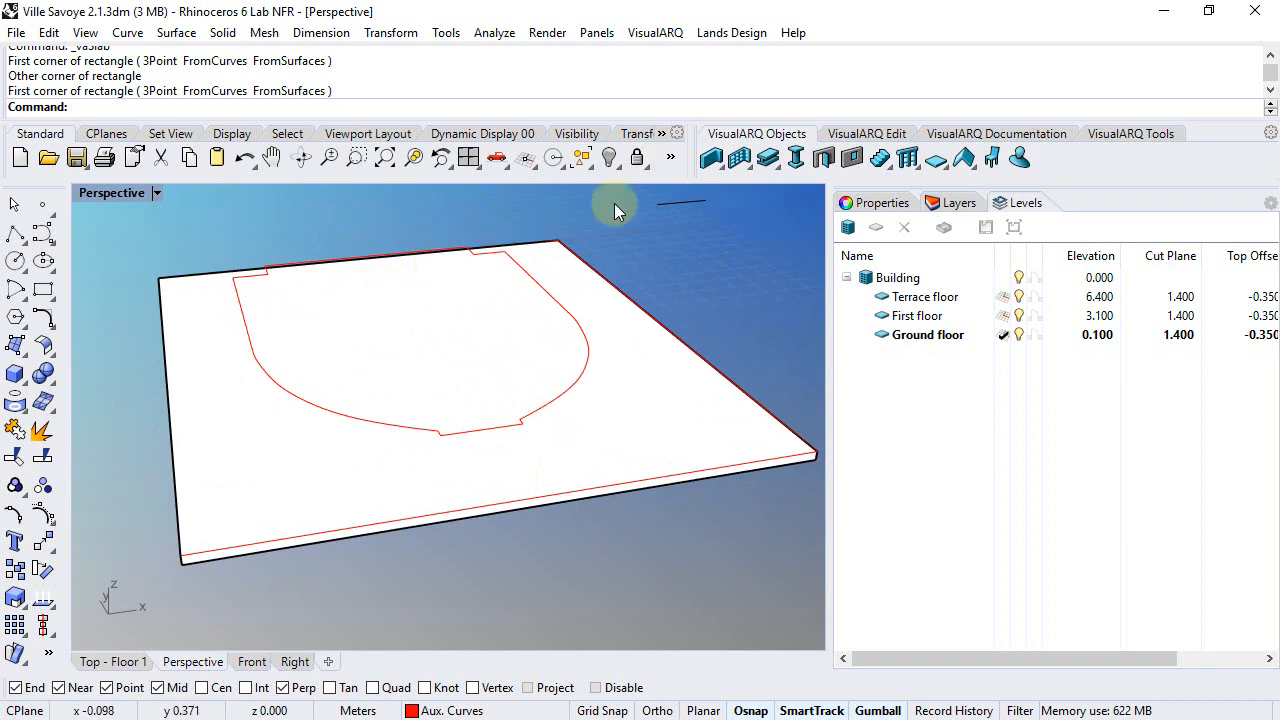
pyautogui.moveTo(940, 158)
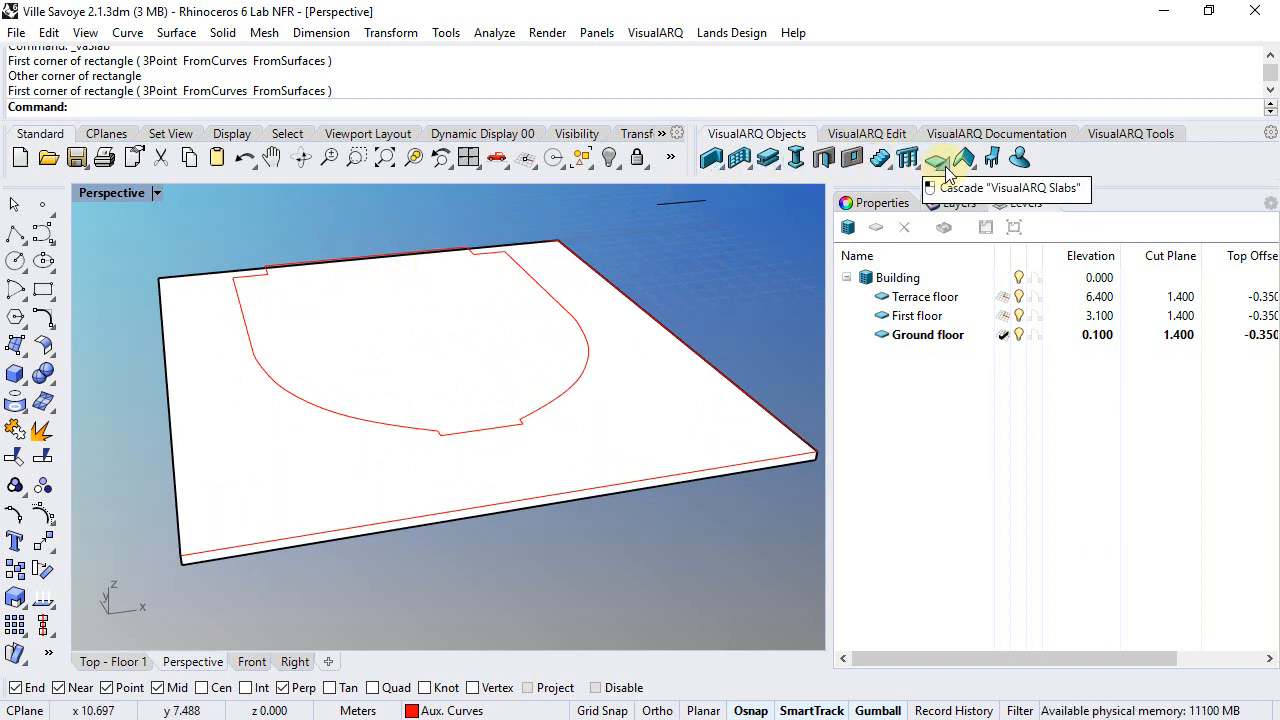
# Step: Create a 0.100-thick slab FromCurves using the closed inner outline atop the exterior slab
pyautogui.click(936, 158)
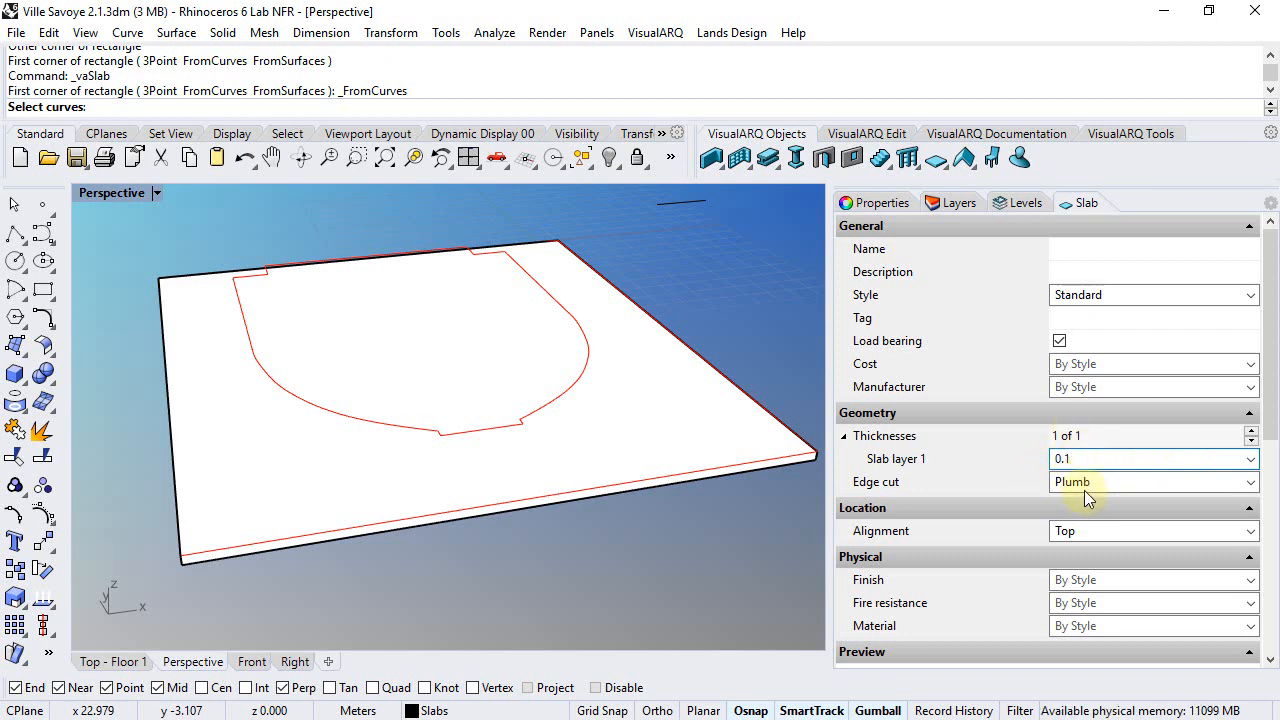
pyautogui.moveTo(1130, 550)
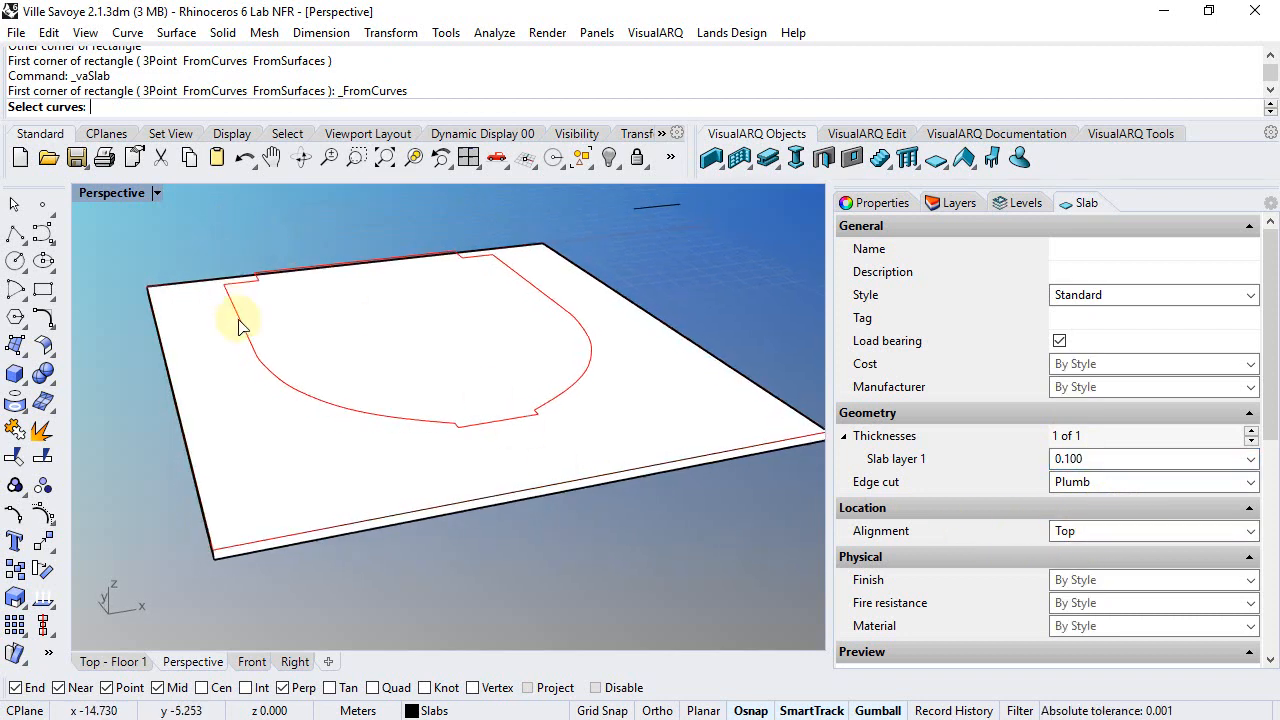
pyautogui.click(240, 320)
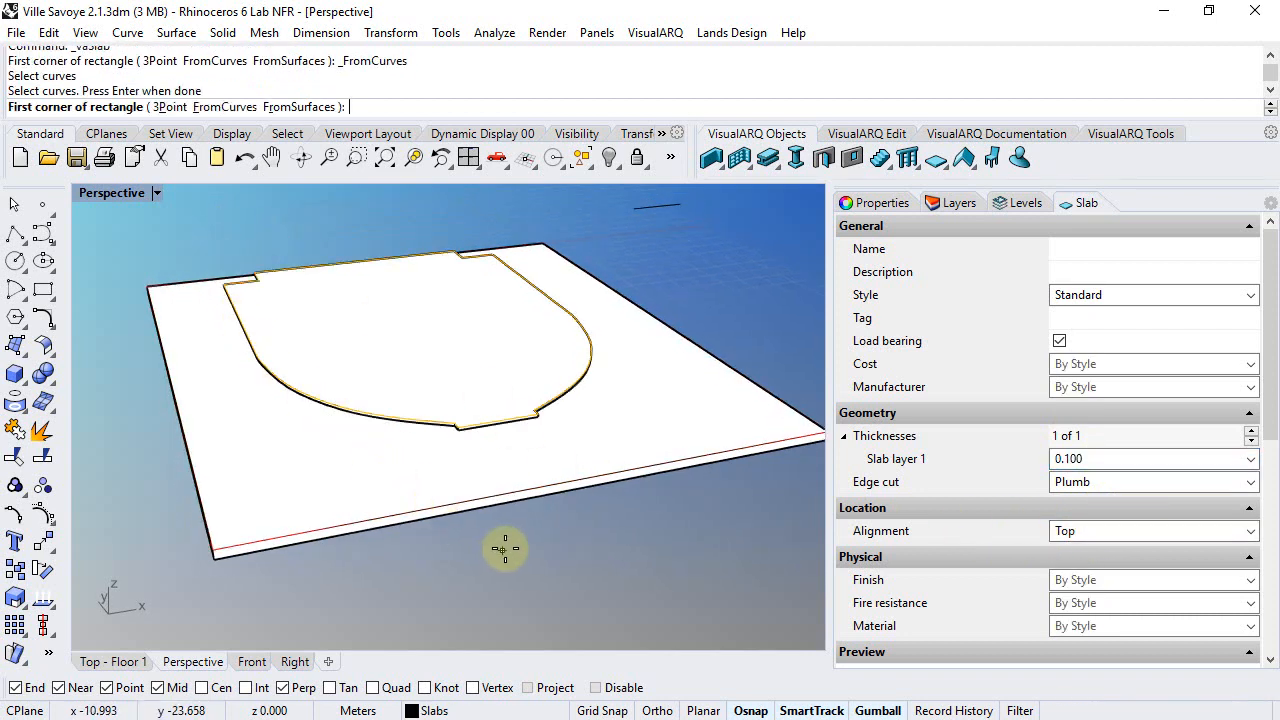
pyautogui.click(1024, 202)
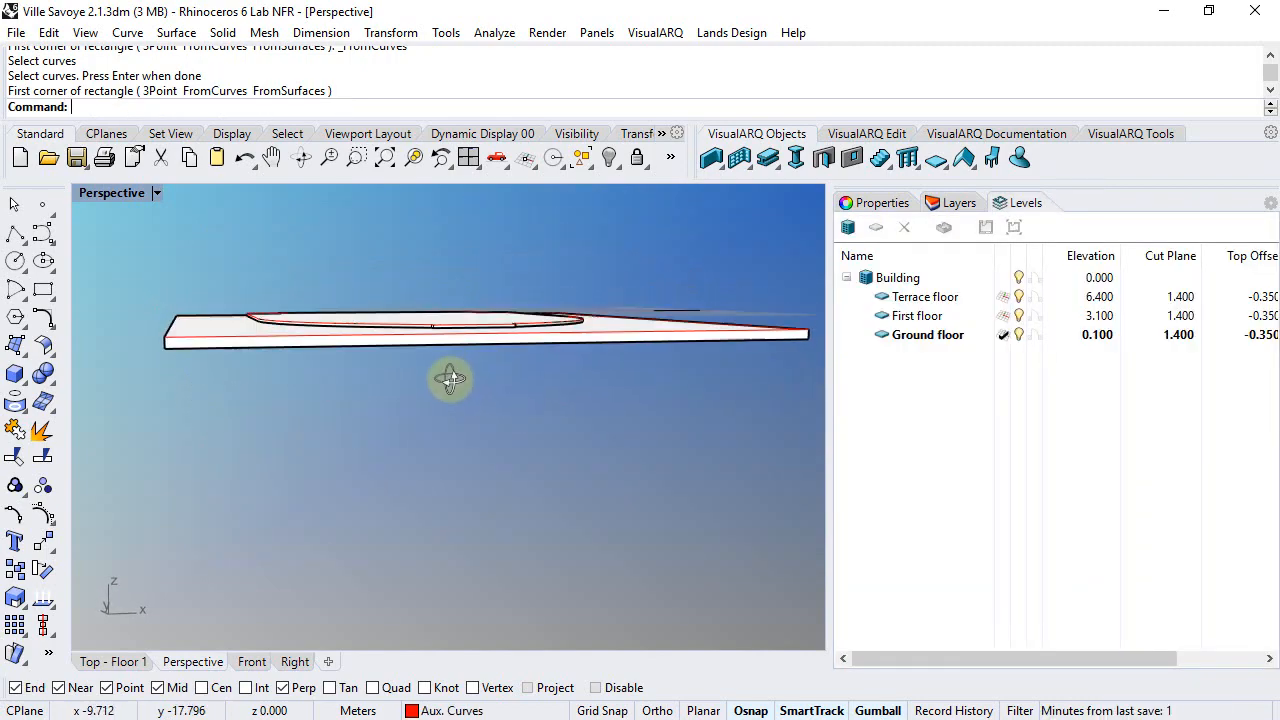